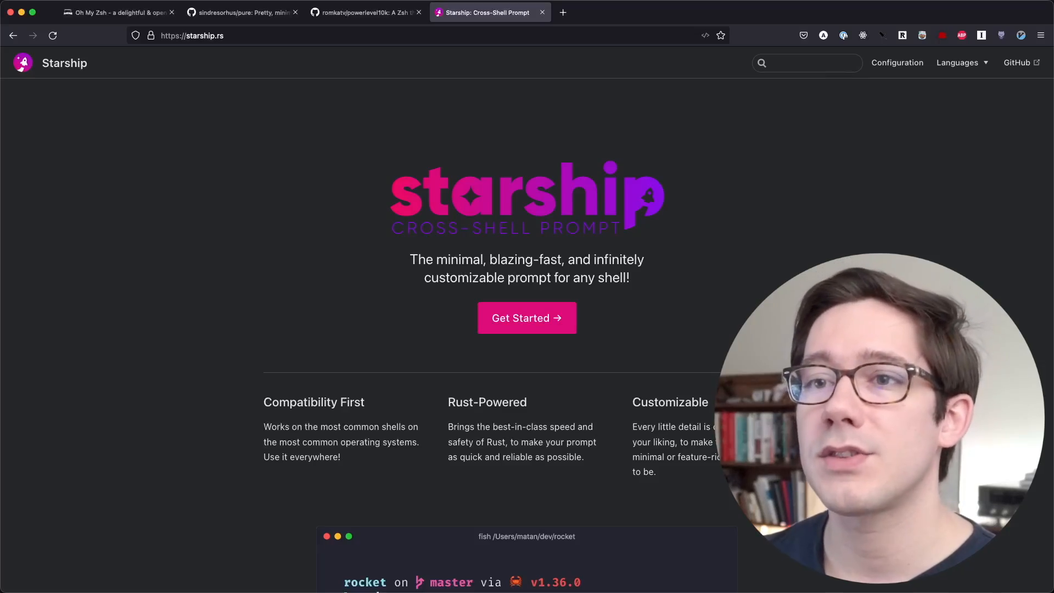
# Open .zshrc in Vim, then open starship.toml from the .config folder
pyautogui.scroll(-3)
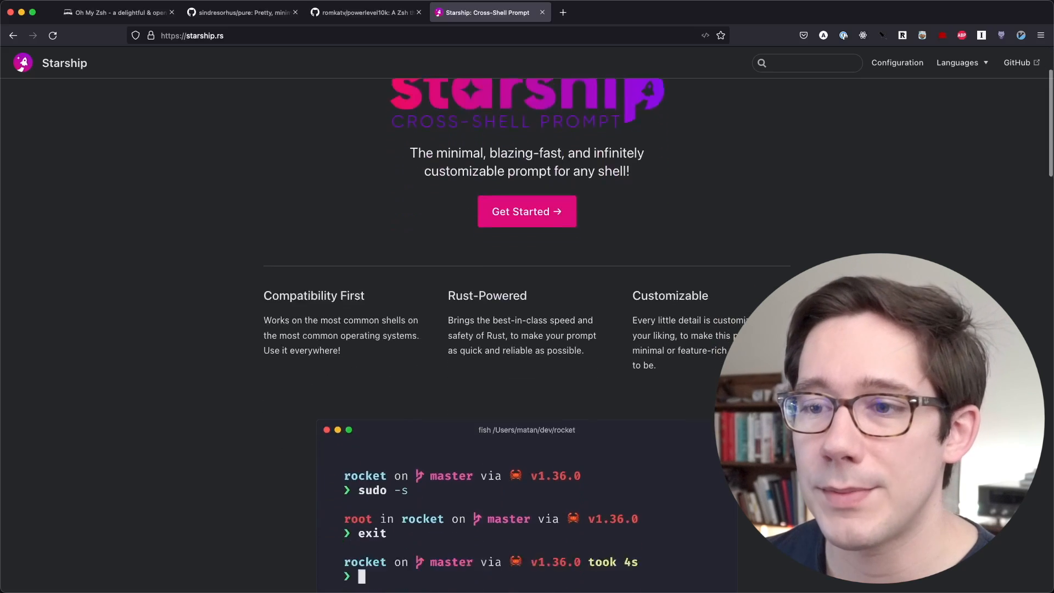
pyautogui.scroll(-3)
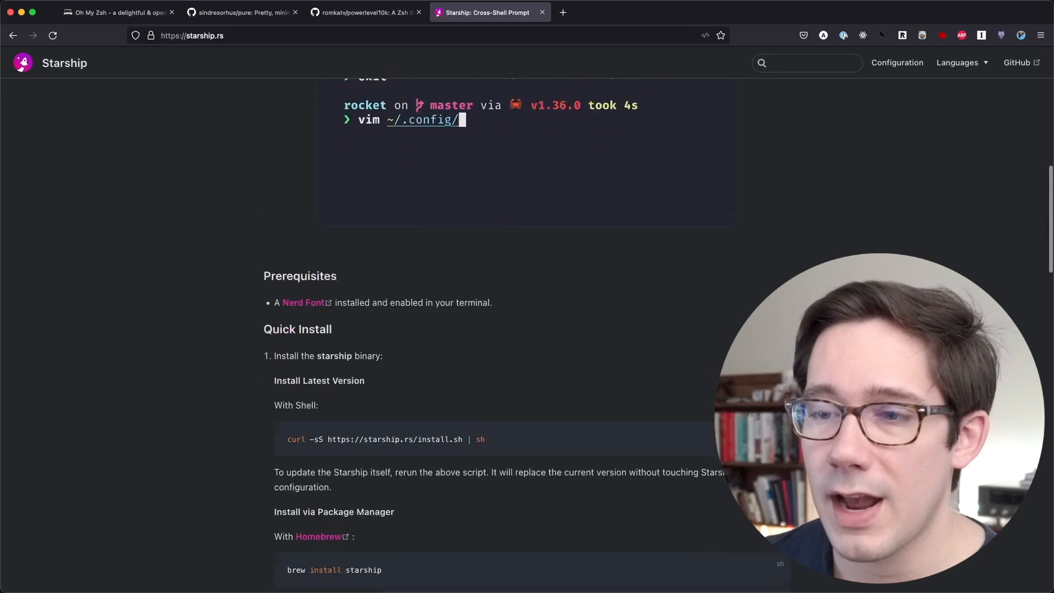
pyautogui.scroll(-3)
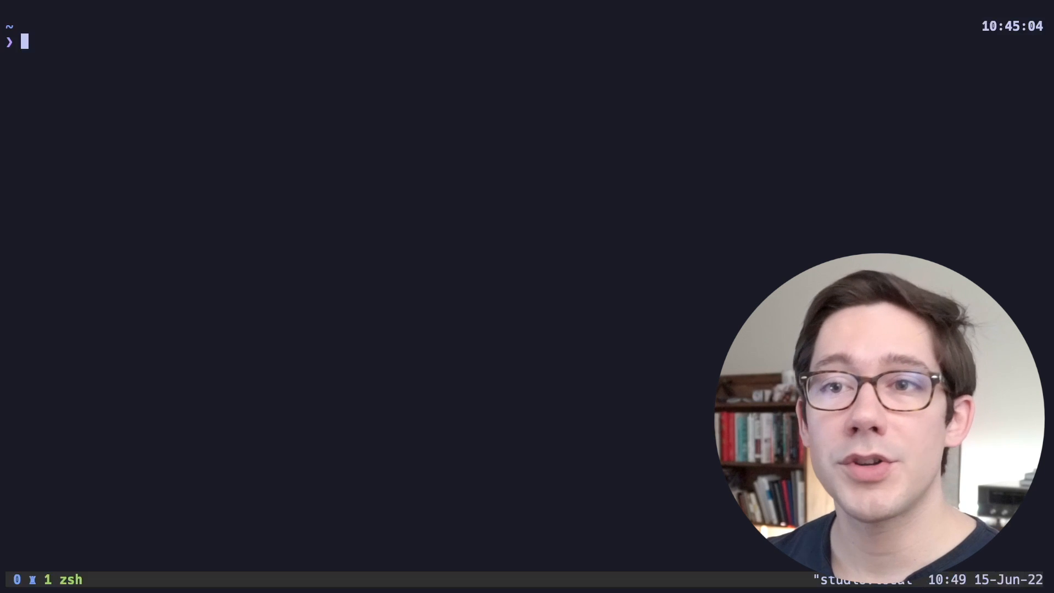
pyautogui.write('vim')
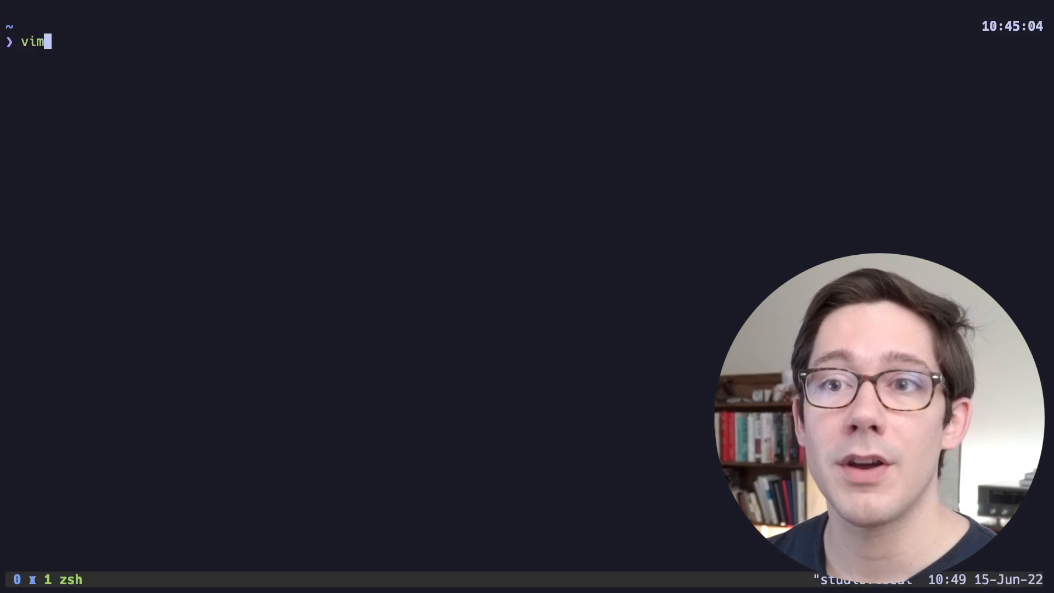
pyautogui.write('.zsh')
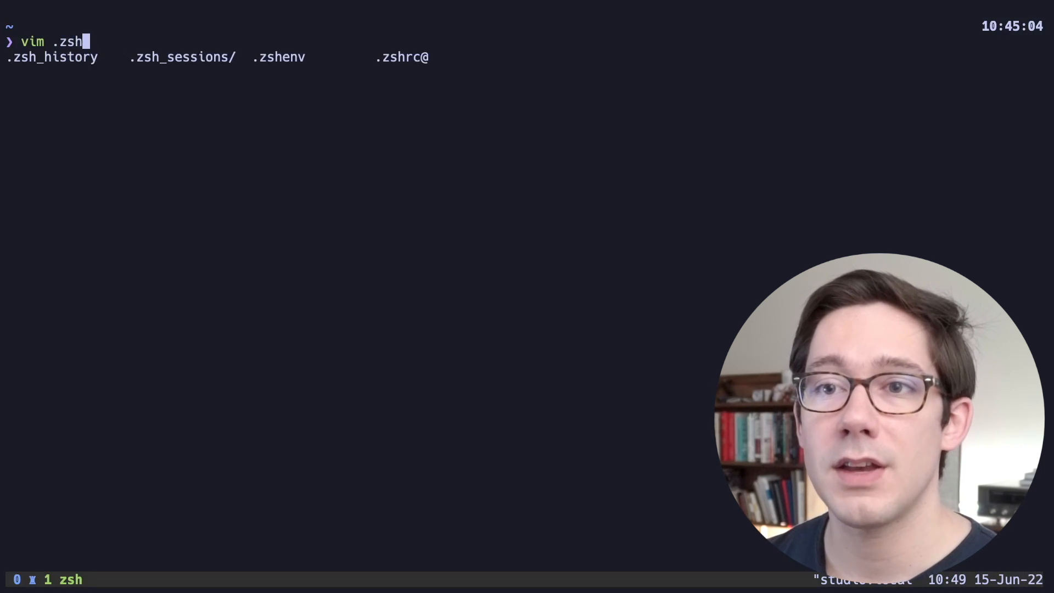
pyautogui.press('Return')
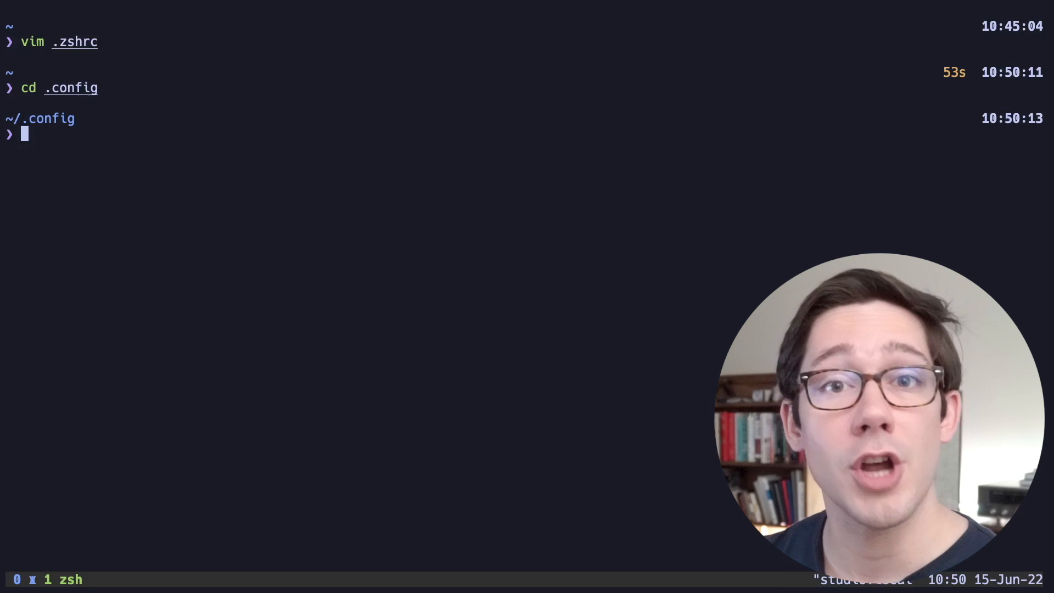
pyautogui.write('vim starship.toml')
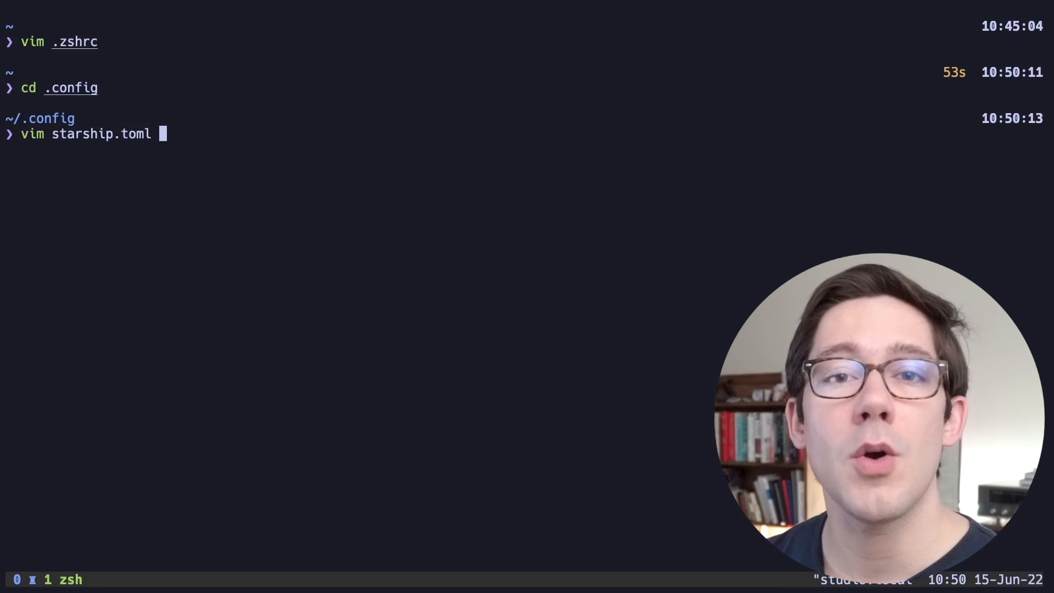
pyautogui.press('Return')
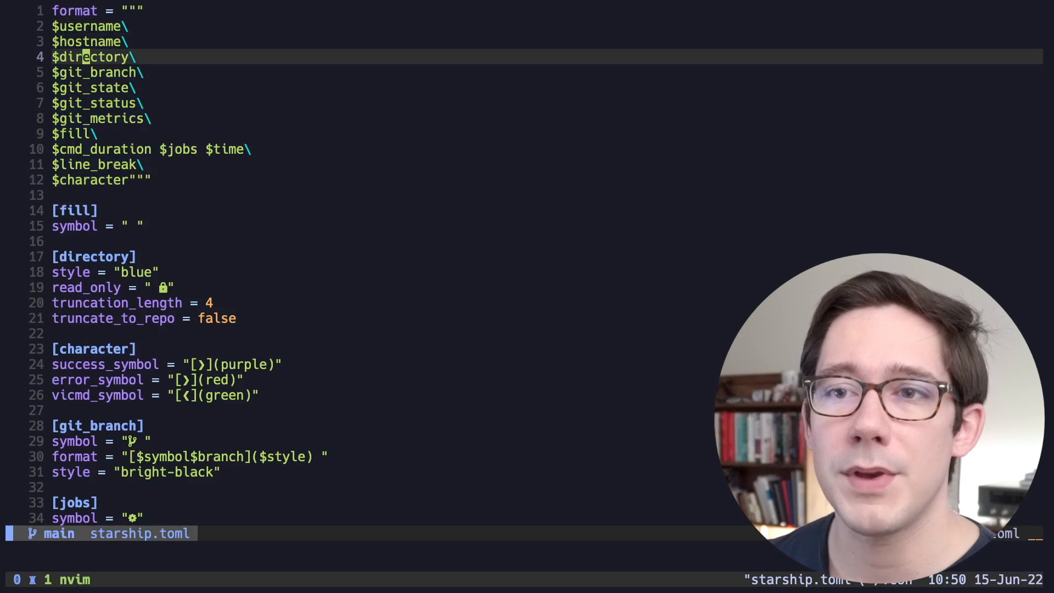
pyautogui.press('j')
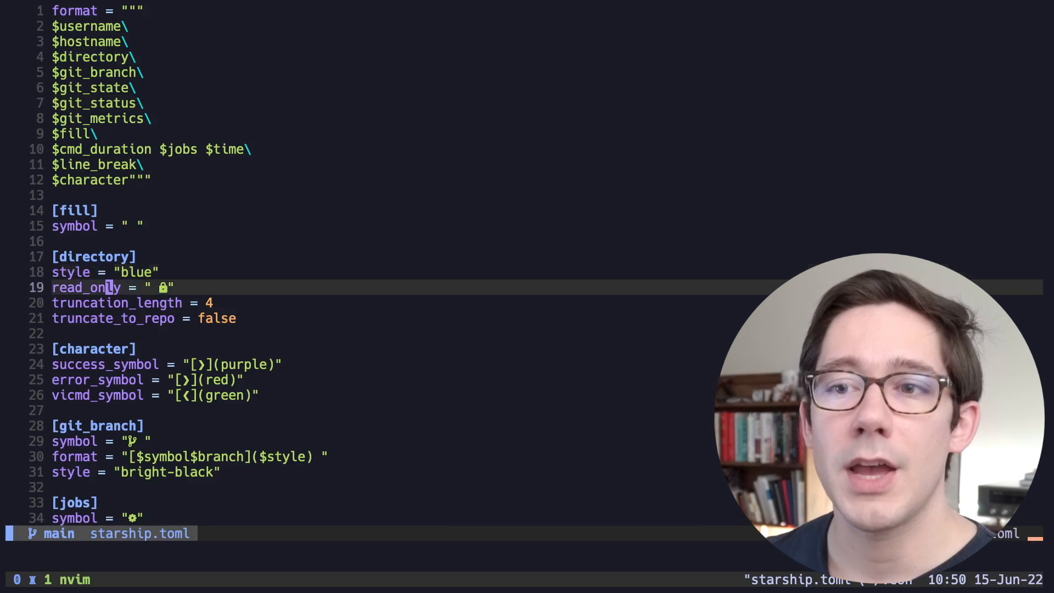
pyautogui.press('j')
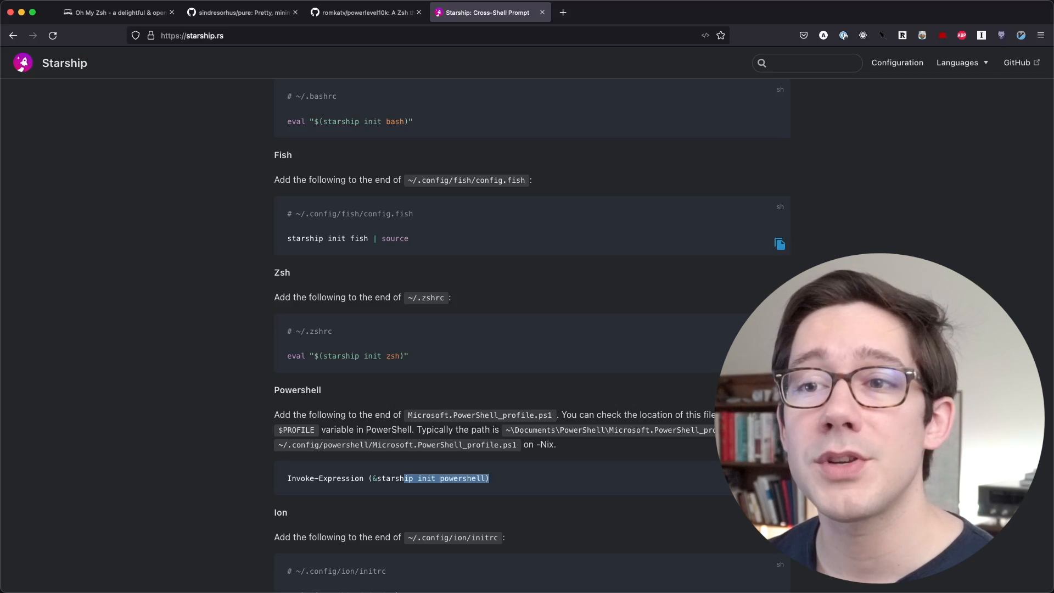
# Browse the Configuration docs for the Elixir, Environment Variable and Battery modules
pyautogui.click(896, 62)
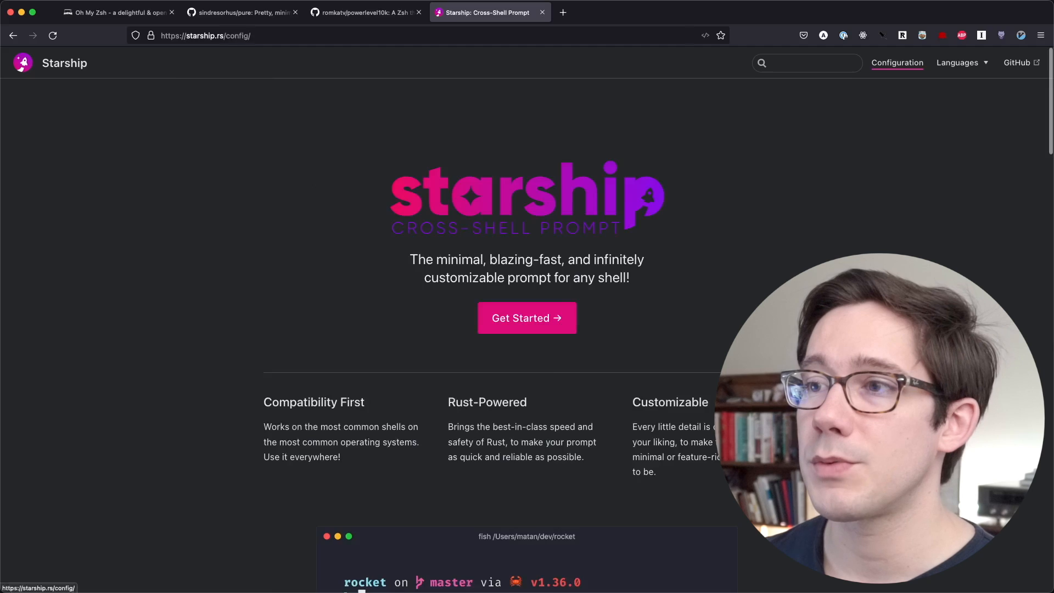
pyautogui.click(897, 62)
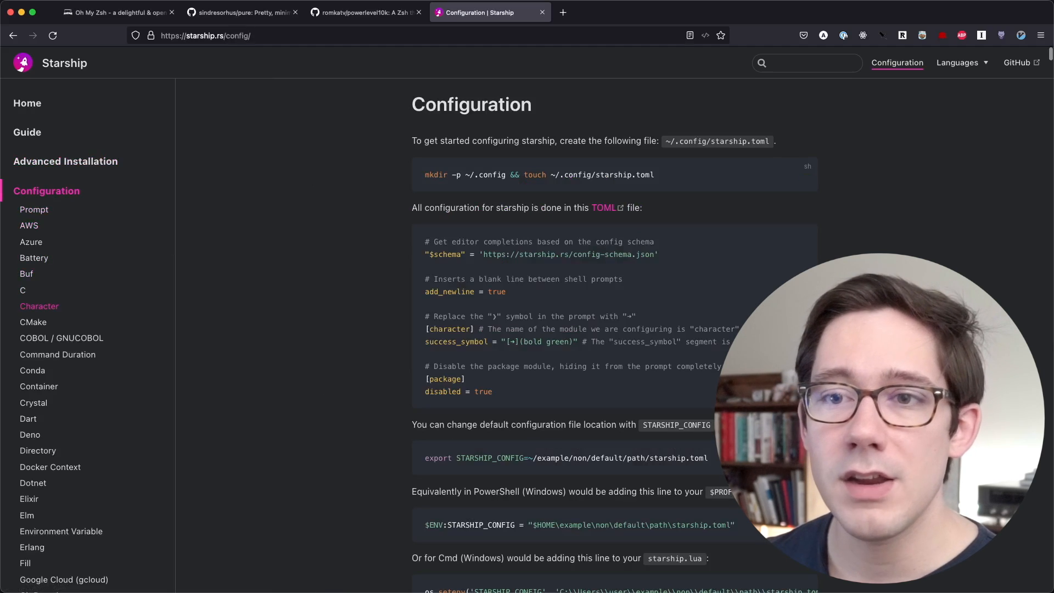
pyautogui.moveTo(30, 225)
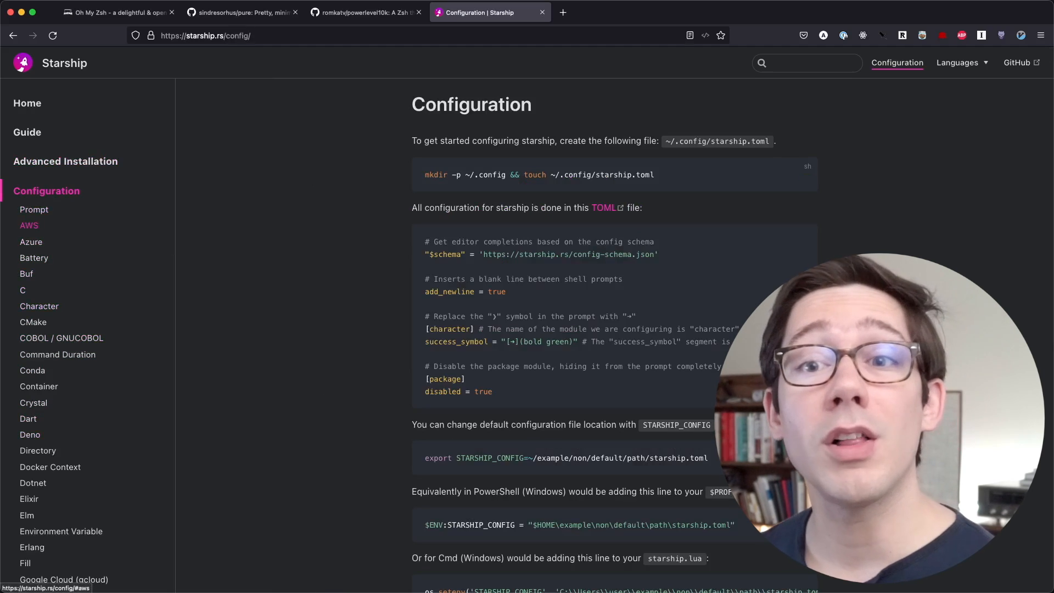
pyautogui.moveTo(39, 306)
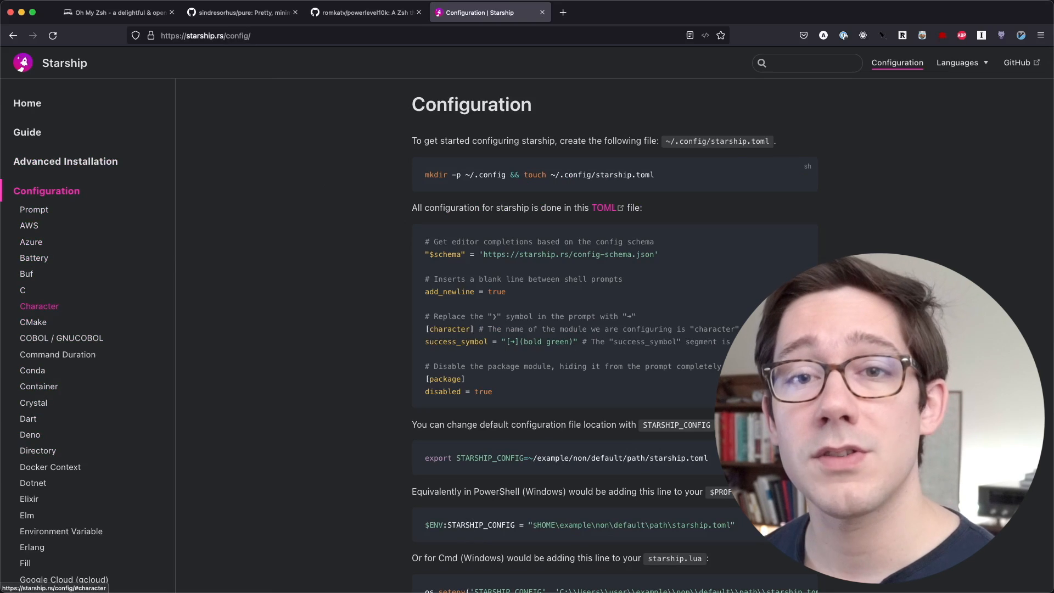
pyautogui.scroll(-3)
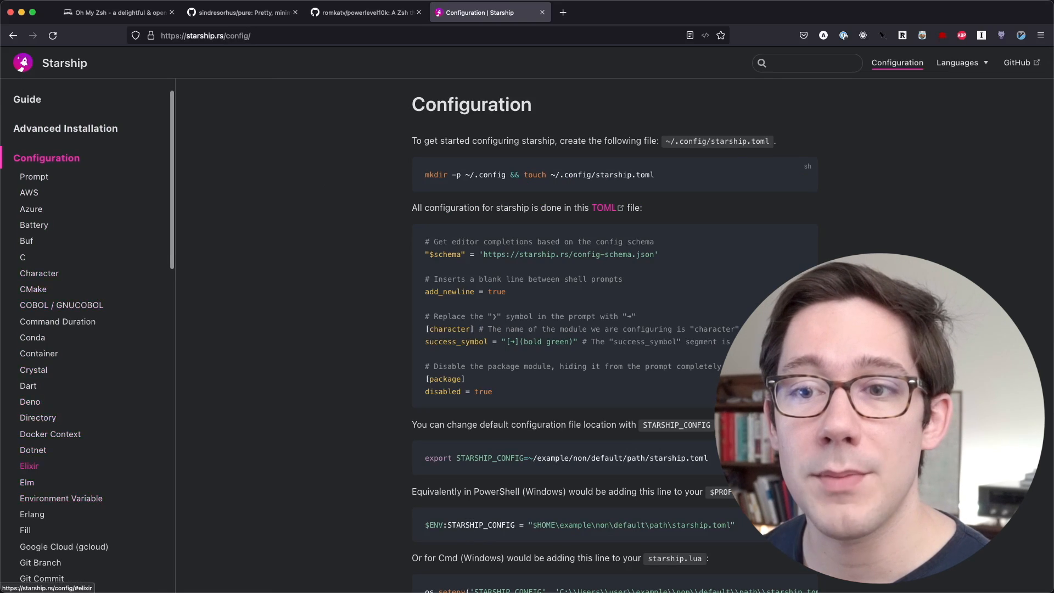
pyautogui.click(29, 465)
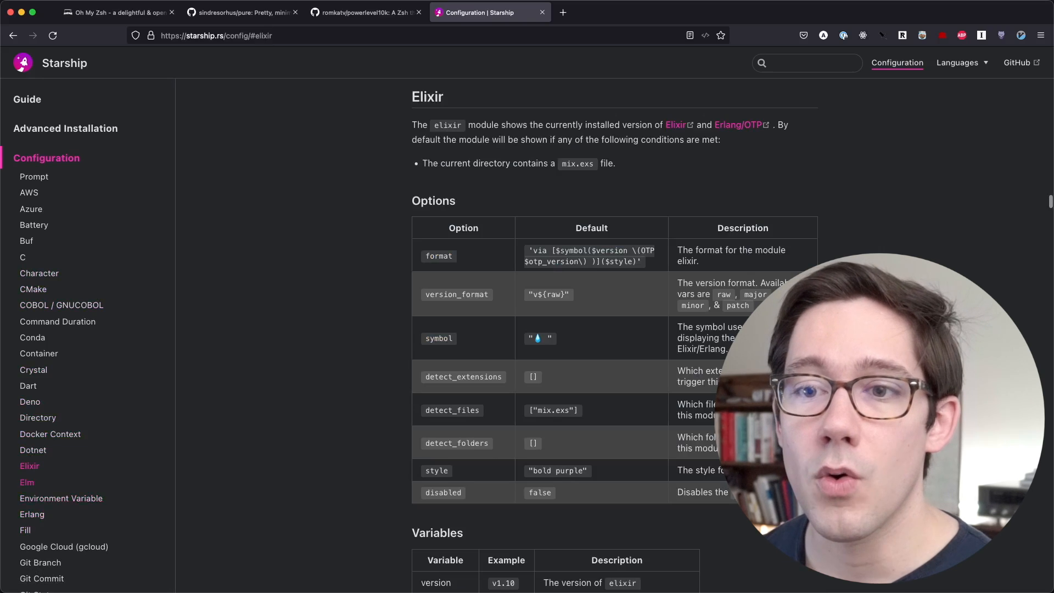
pyautogui.click(61, 498)
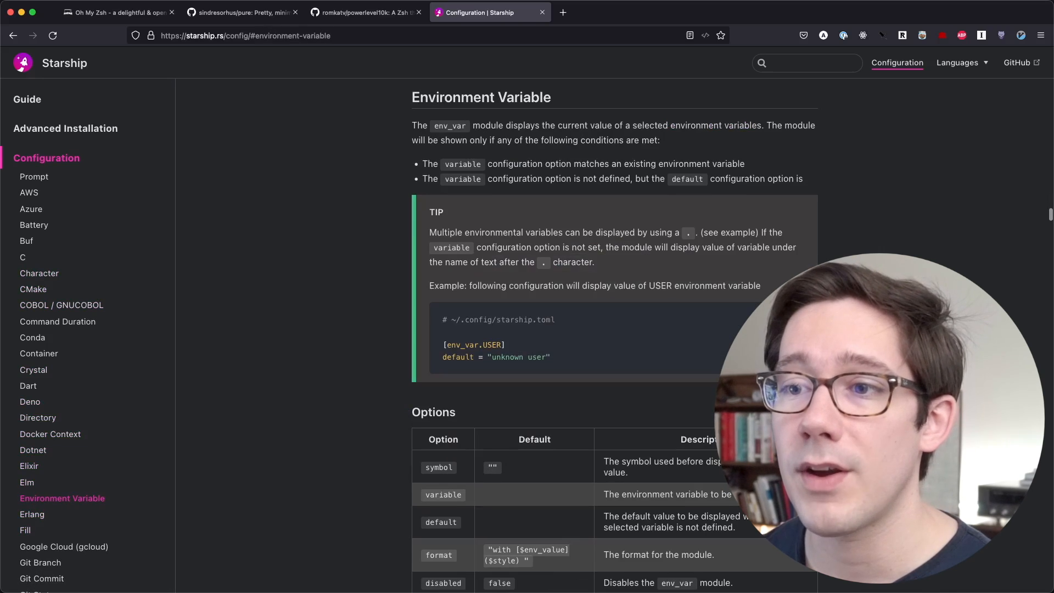
pyautogui.click(34, 225)
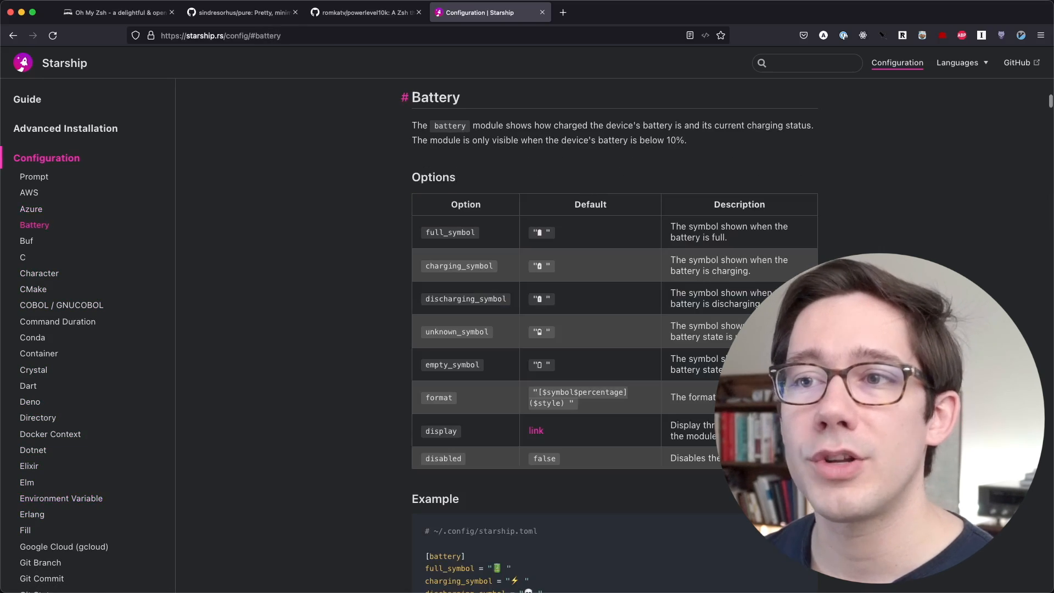
pyautogui.doubleClick(435, 97)
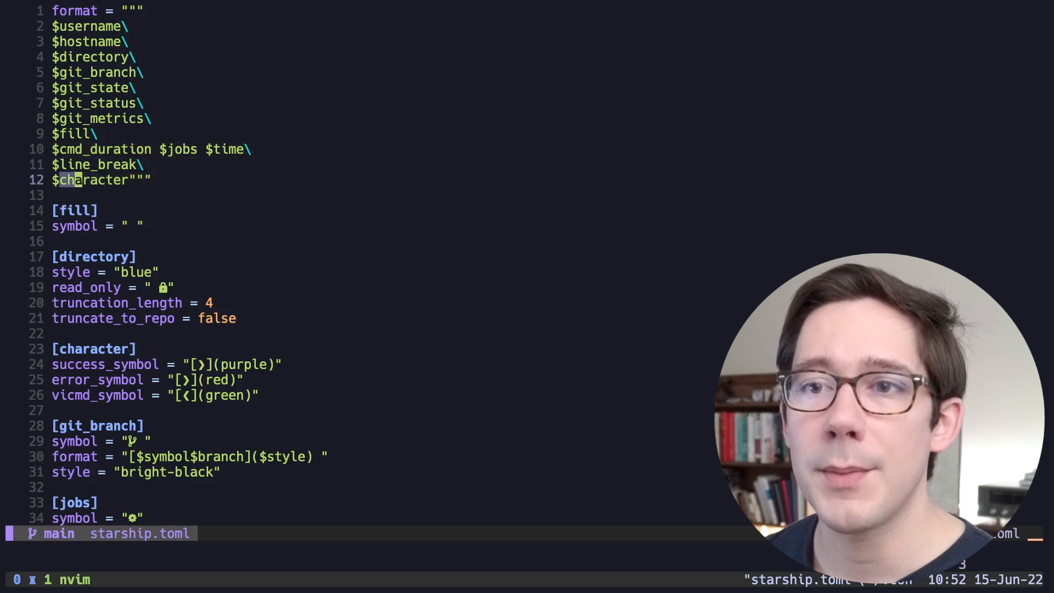
# Suspend and resume Vim, then open the dotfiles repo's starship/starship.toml and suspend it
pyautogui.press('ctrl+z')
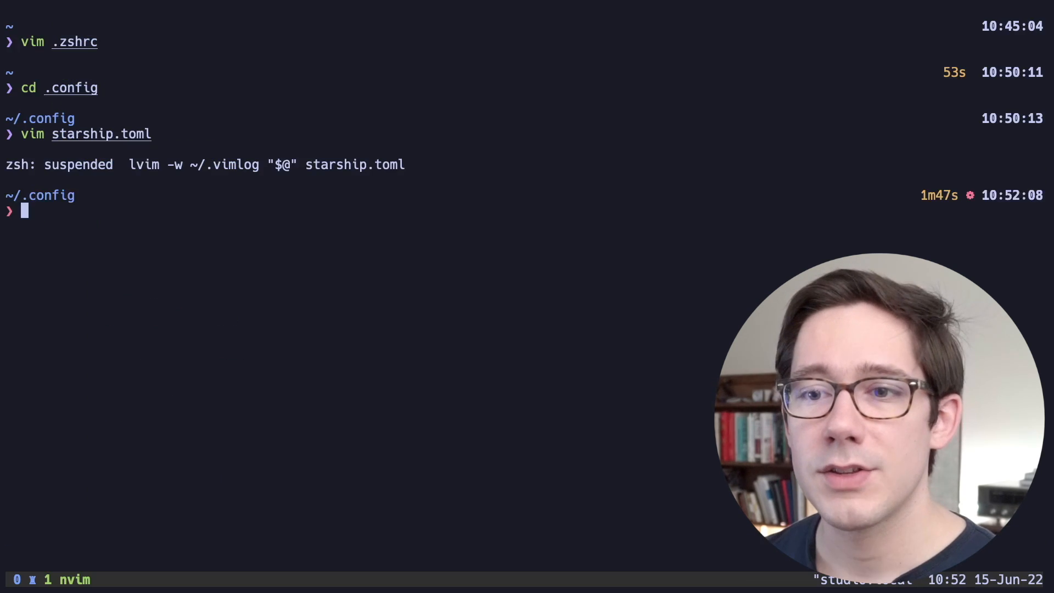
pyautogui.press('Return')
pyautogui.write('z dot')
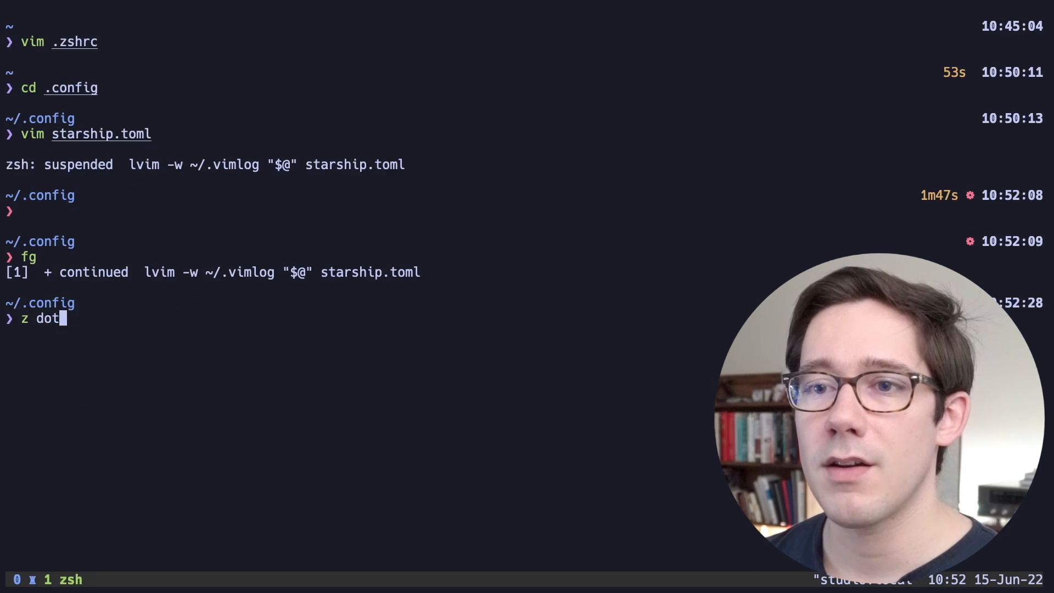
pyautogui.press('Return')
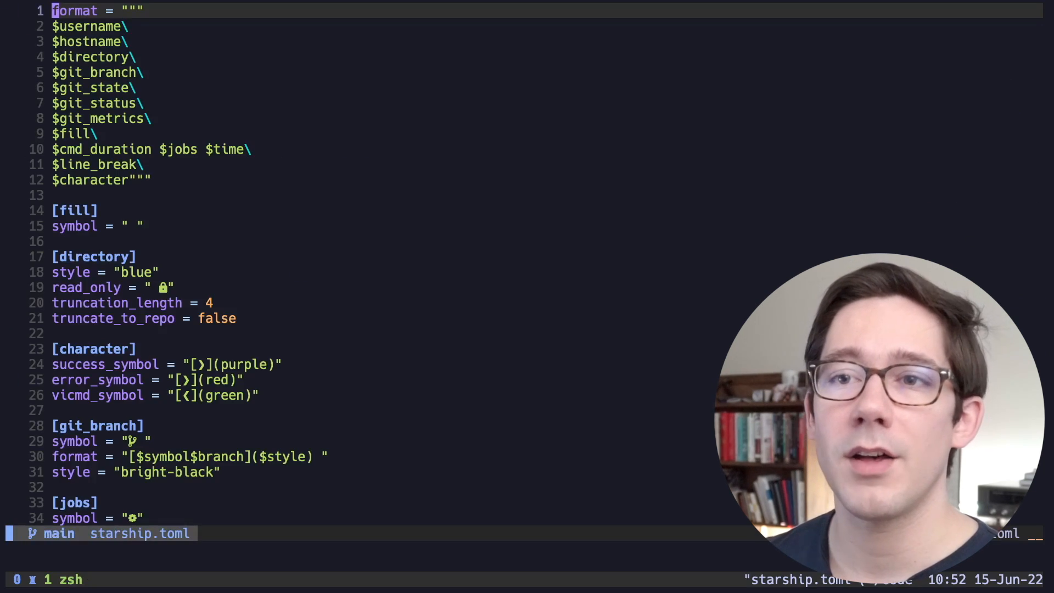
pyautogui.press('ctrl+z')
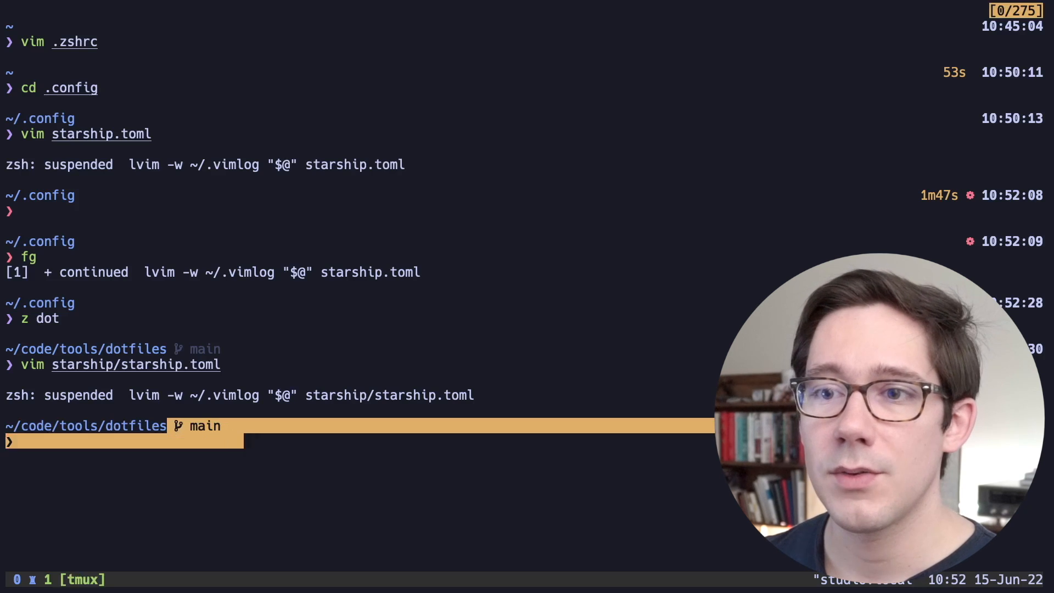
pyautogui.press('Return')
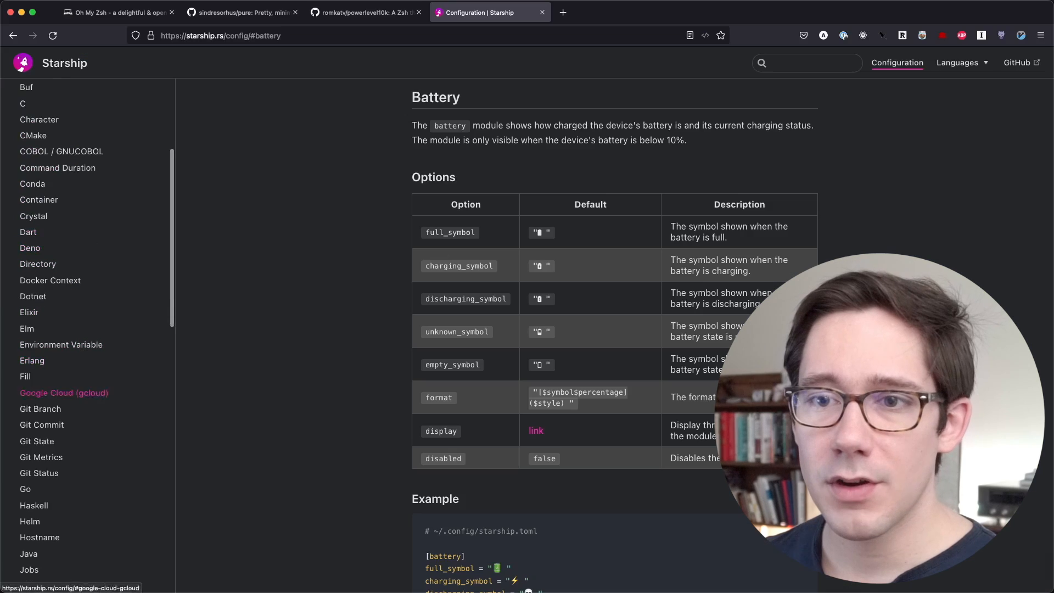
# Scroll the docs to the Node.js module's detection rules and options table
pyautogui.scroll(-3)
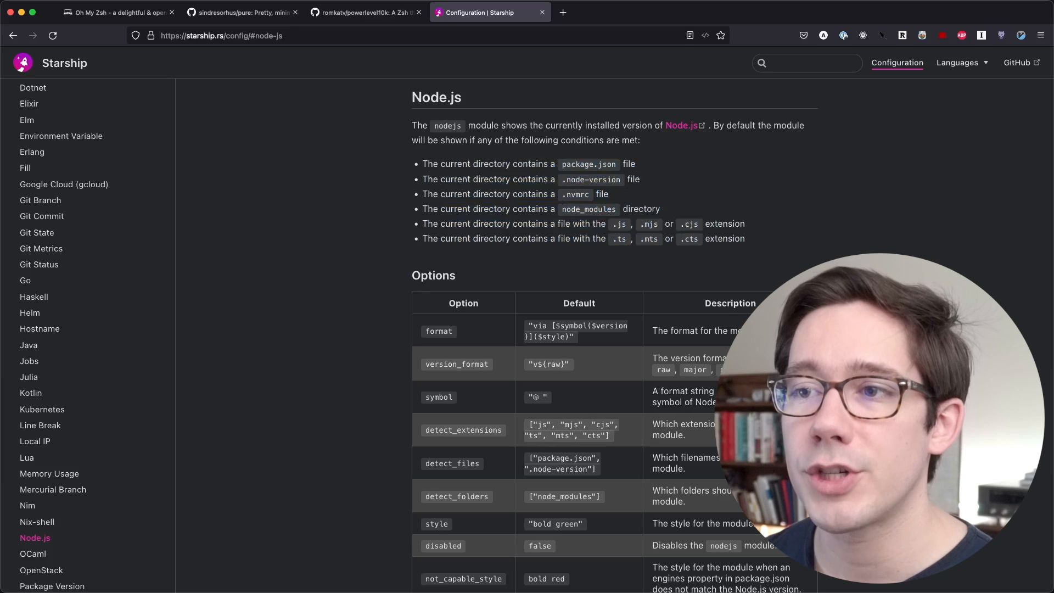
pyautogui.scroll(-3)
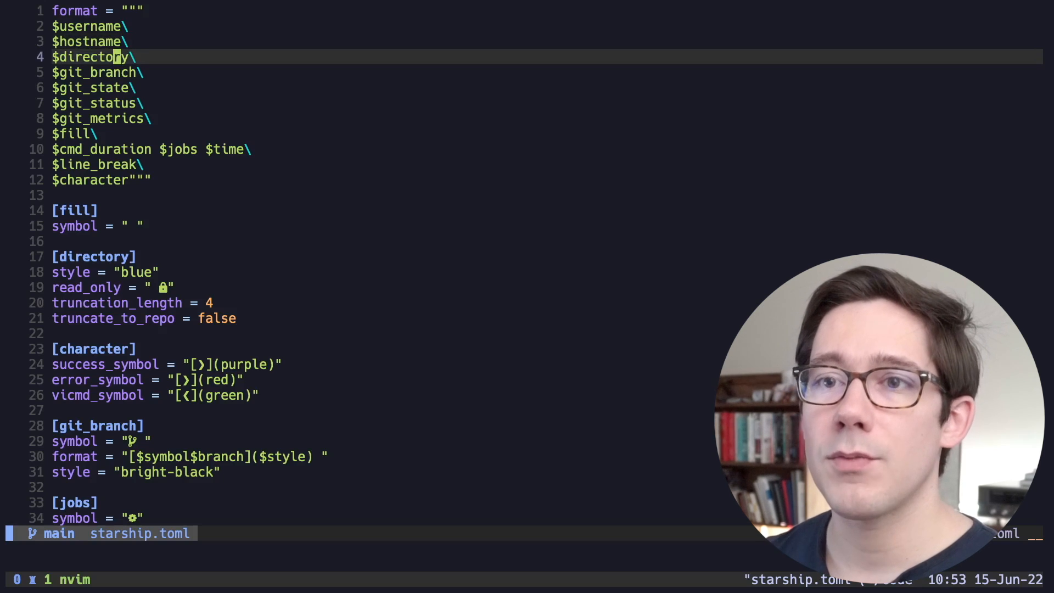
# Add $nodejs after $fill, save, and create test.js so the prompt shows v16.14.2
pyautogui.write('$nodejs\\')
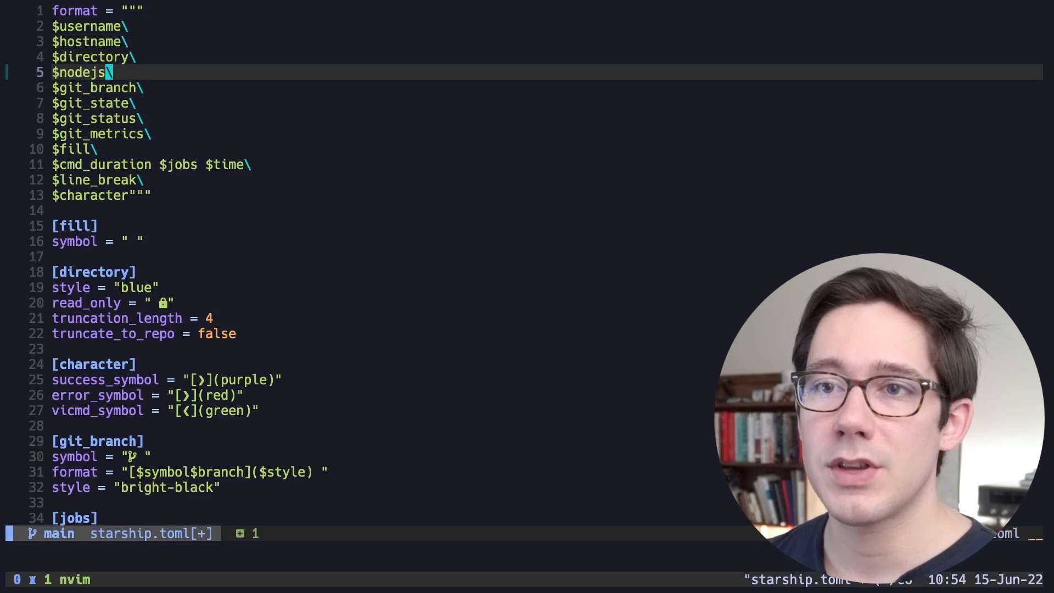
pyautogui.press('ctrl+z')
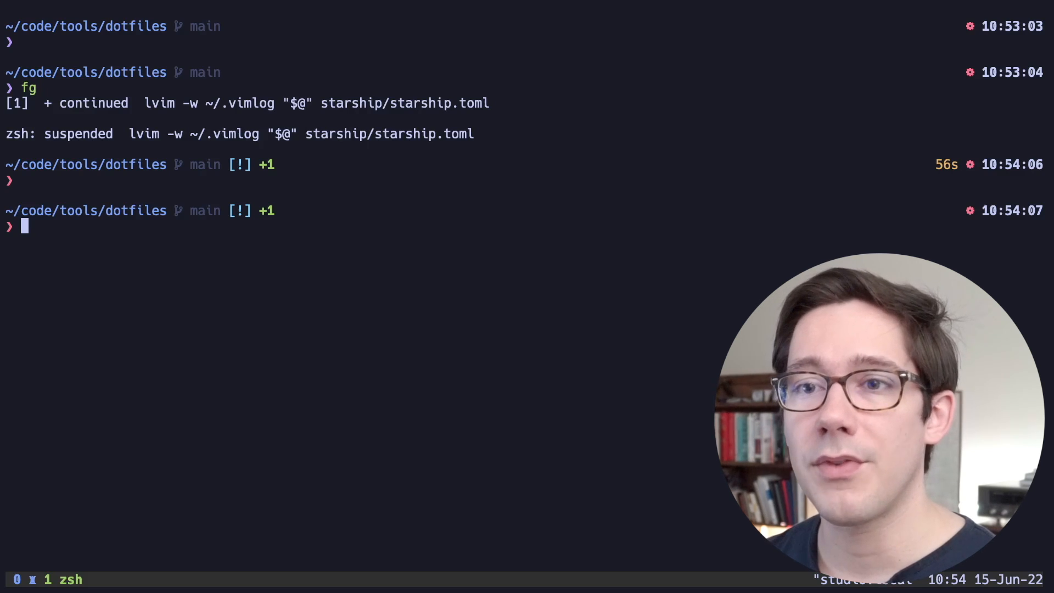
pyautogui.write('echo "" > test.js')
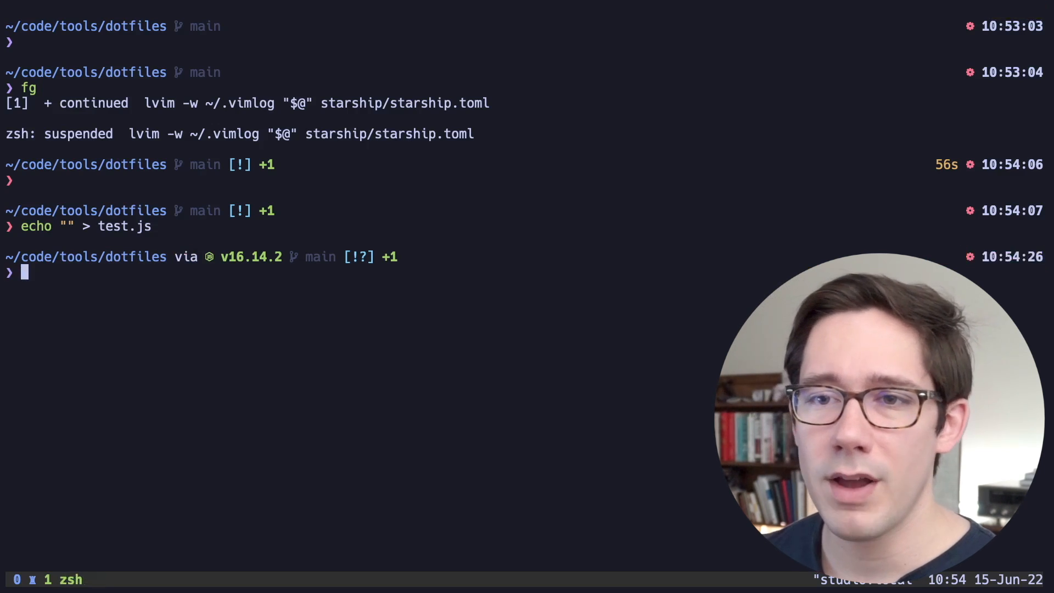
pyautogui.write('fg')
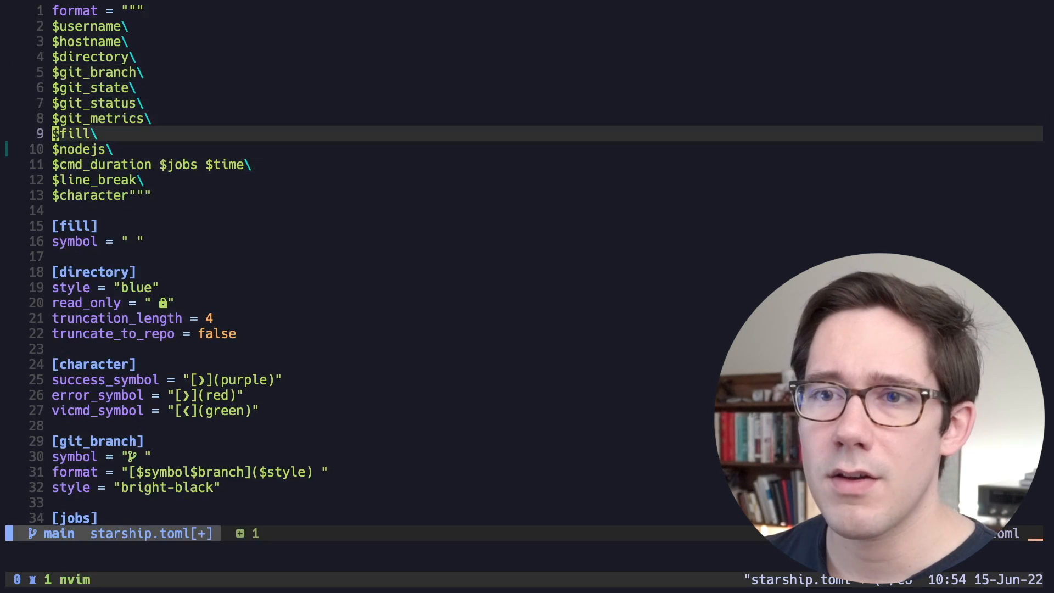
pyautogui.press('j')
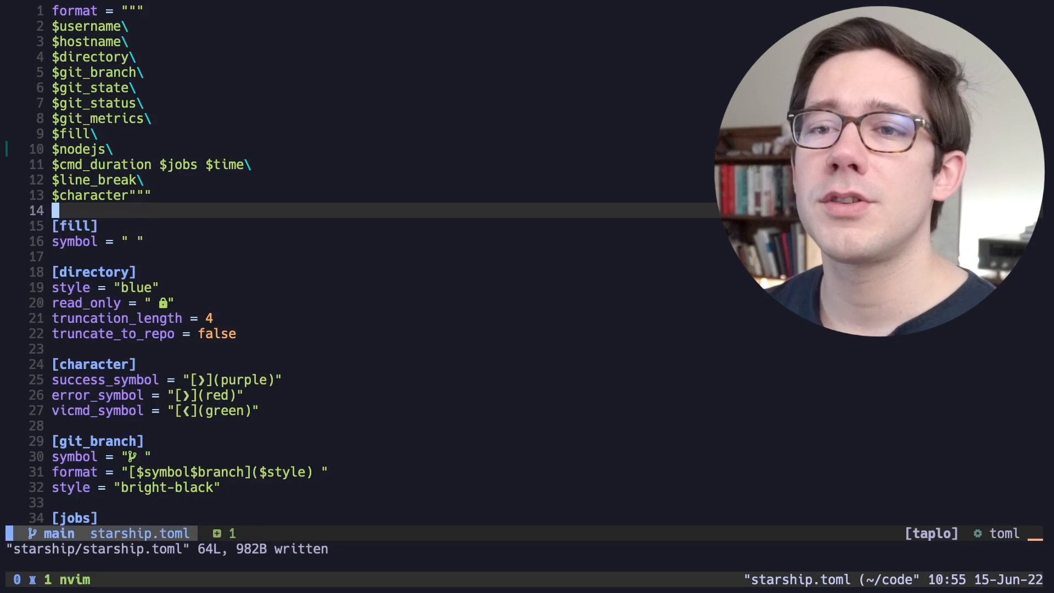
pyautogui.press('j')
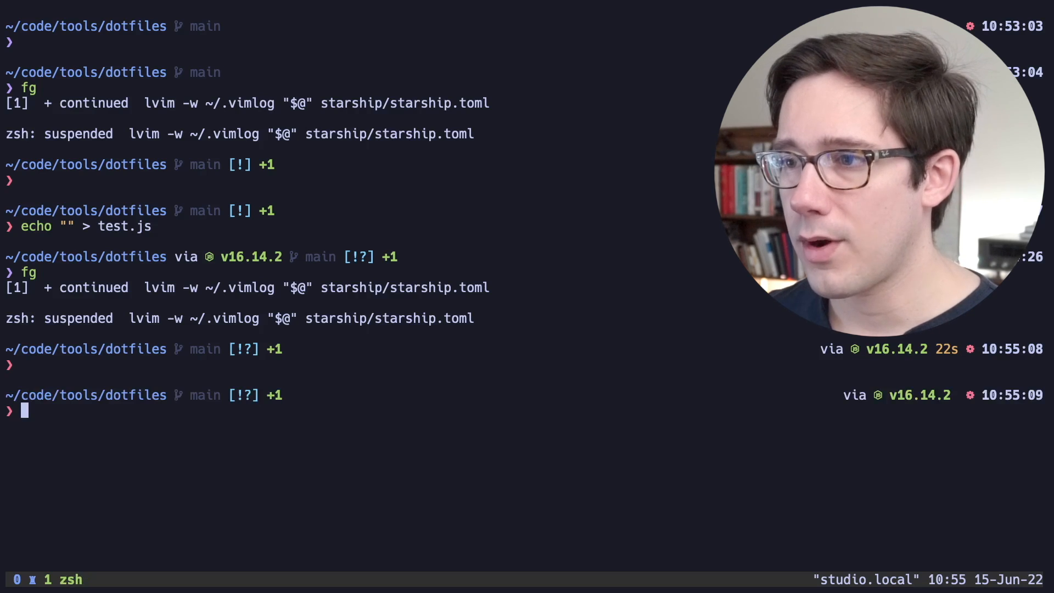
pyautogui.write('fg')
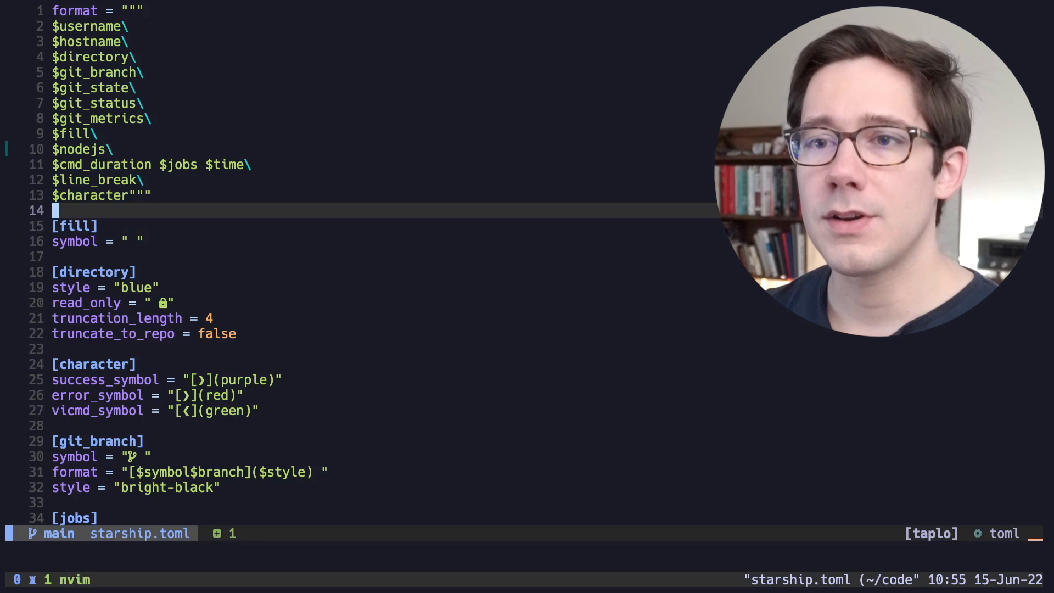
# Start a [nodejs] section and copy the default Node.js format string from the docs
pyautogui.write('[nodejs]')
pyautogui.write('format = ""')
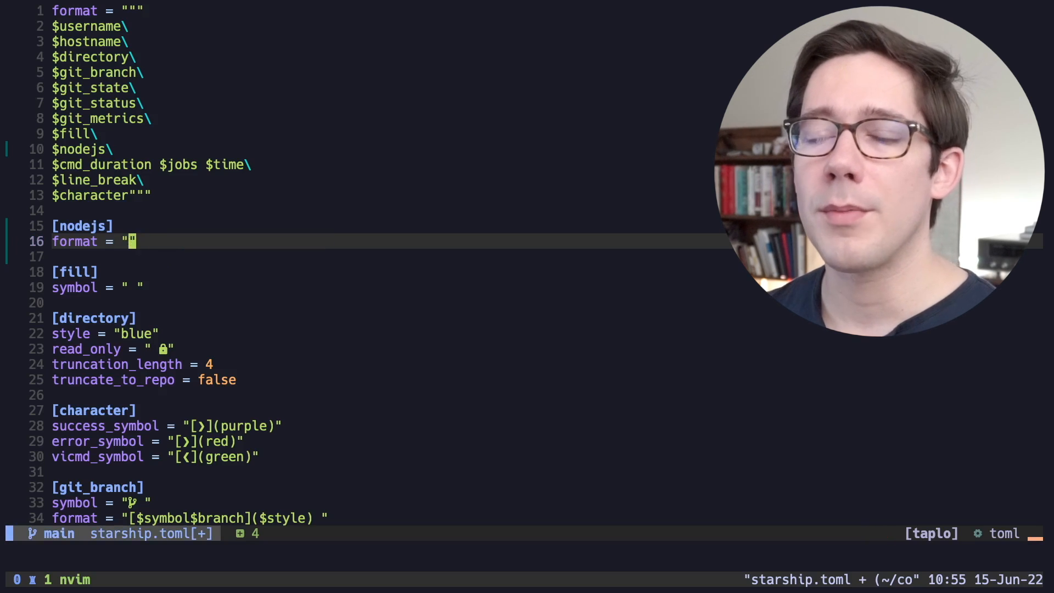
pyautogui.scroll(-3)
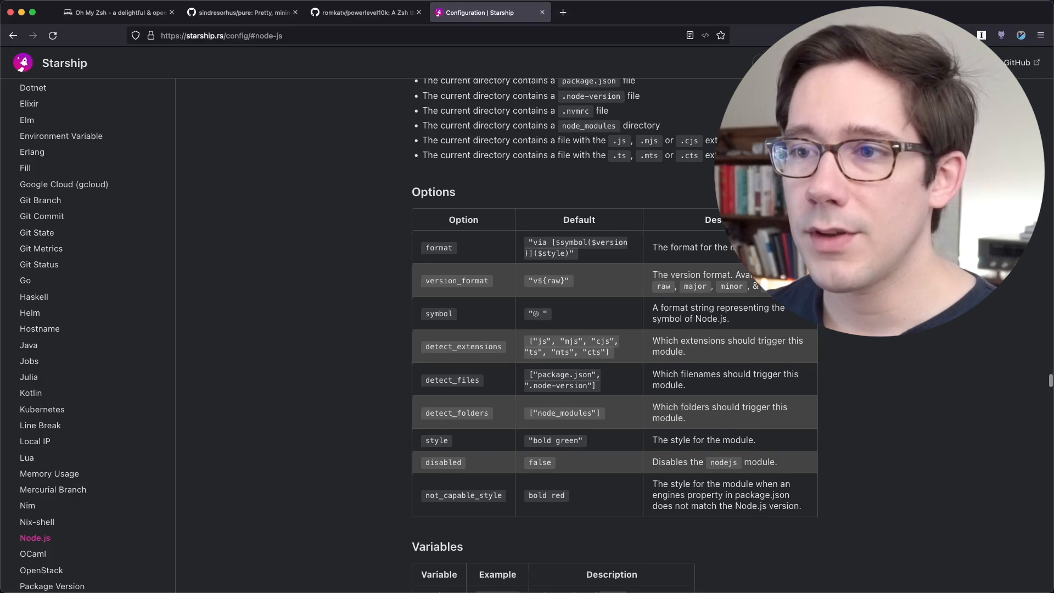
pyautogui.click(36, 522)
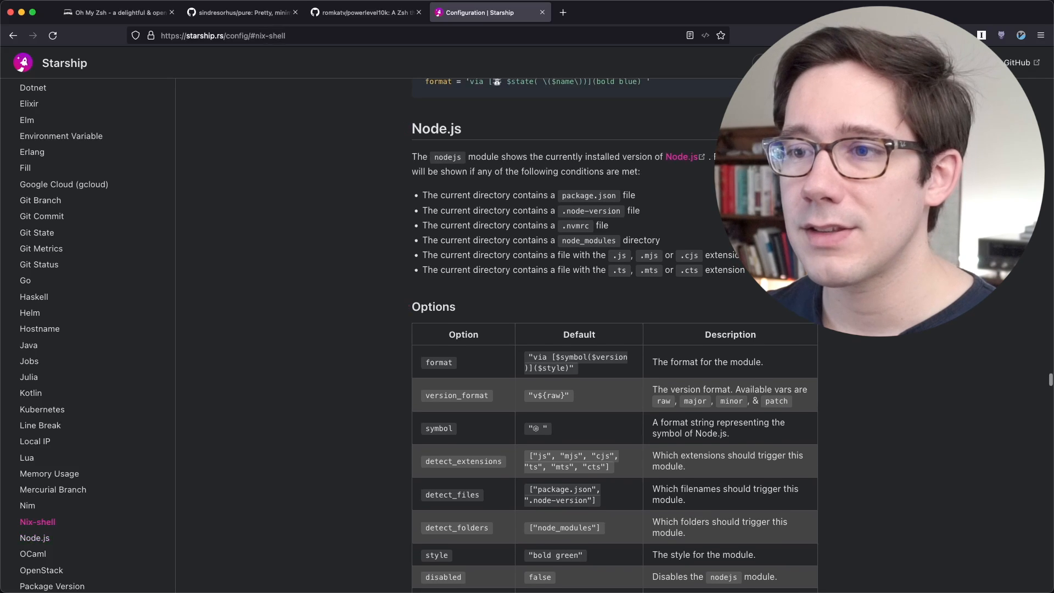
pyautogui.doubleClick(575, 362)
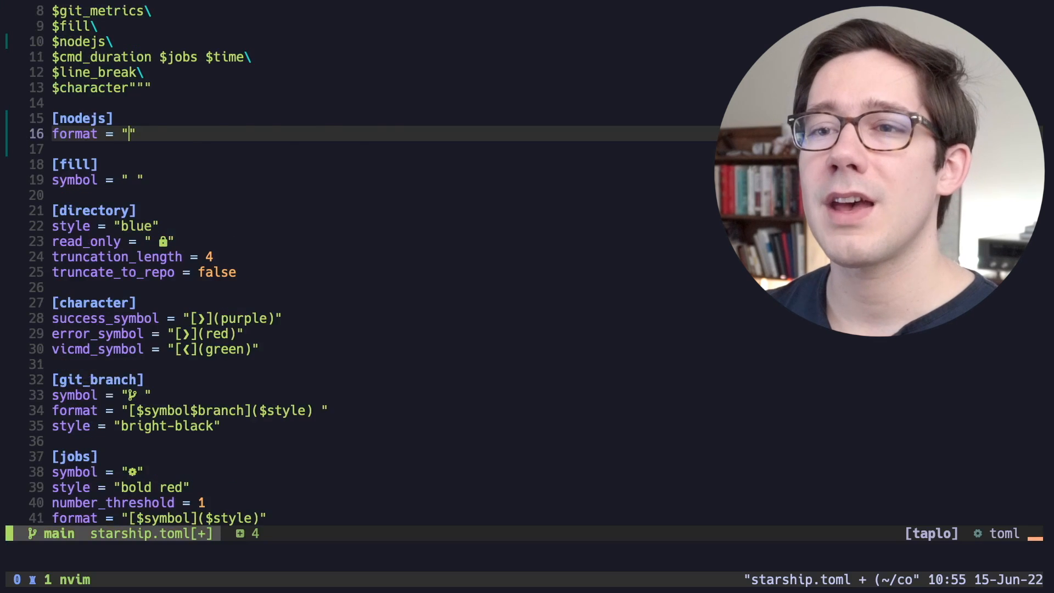
# Set the [nodejs] format to the default without 'via' and check the prompt
pyautogui.write('via [$symbol($version )]($style)')
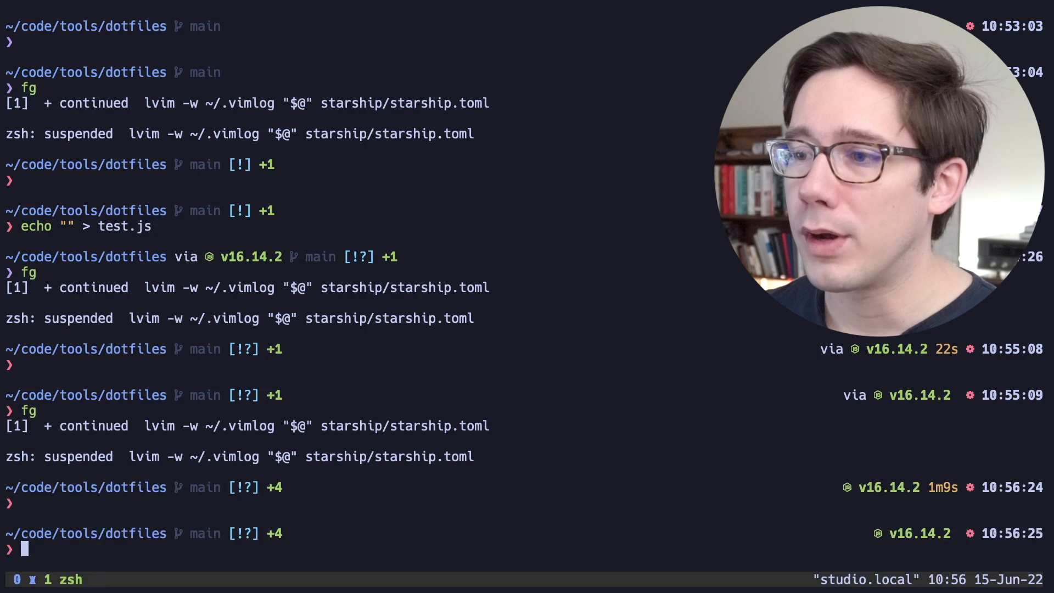
pyautogui.write('fg')
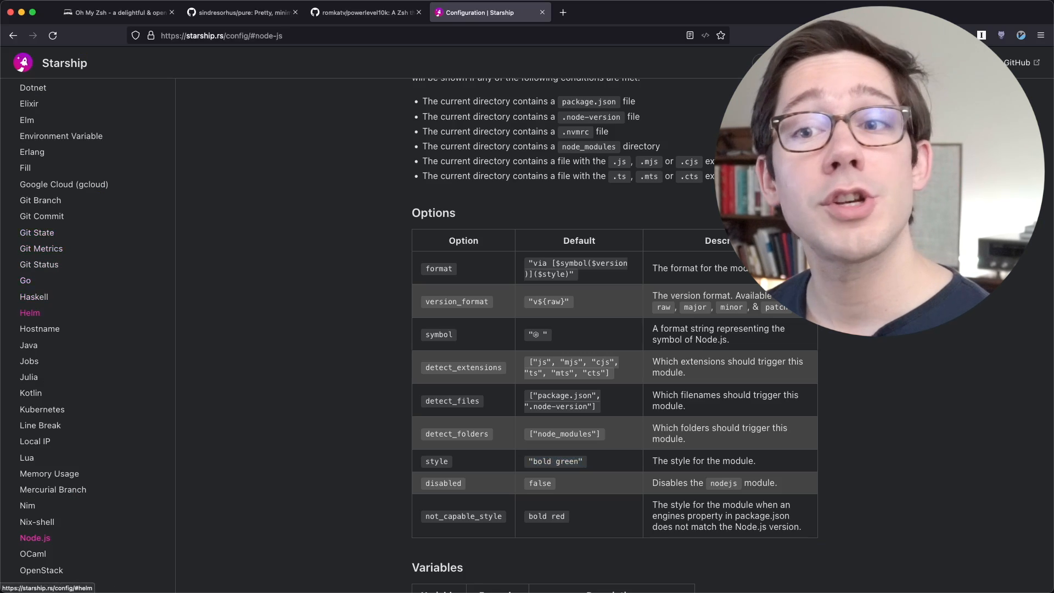
# Open the Presets page showing the Nerd Font Symbols example prompt
pyautogui.scroll(3)
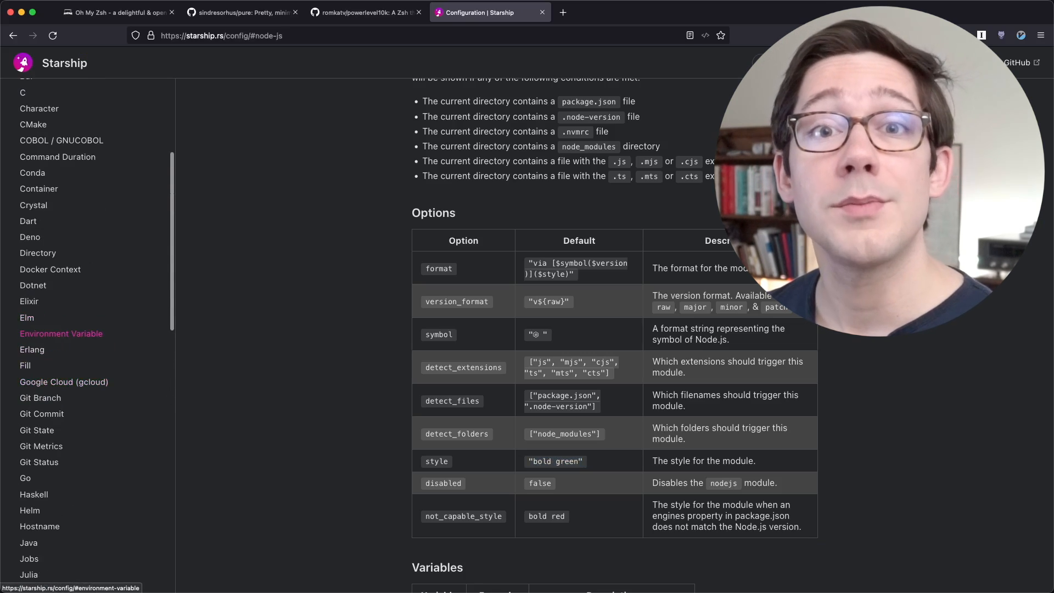
pyautogui.scroll(3)
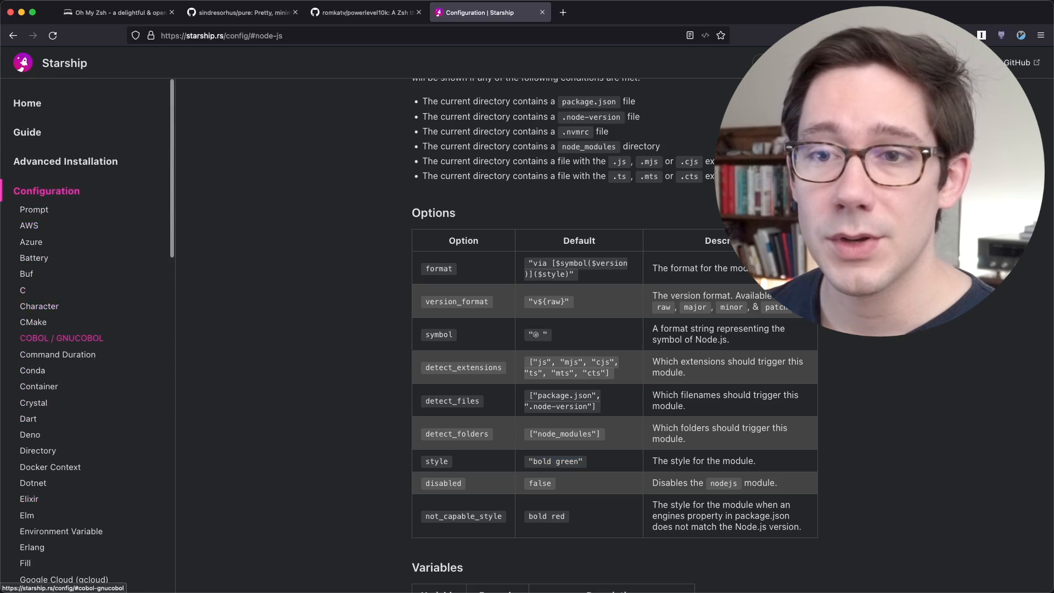
pyautogui.scroll(-3)
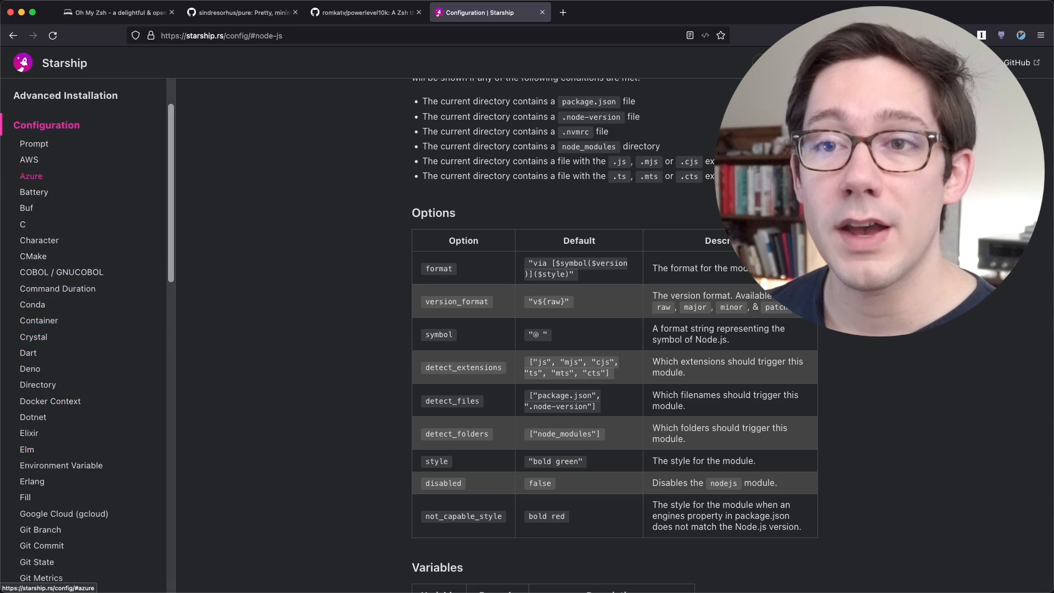
pyautogui.scroll(-3)
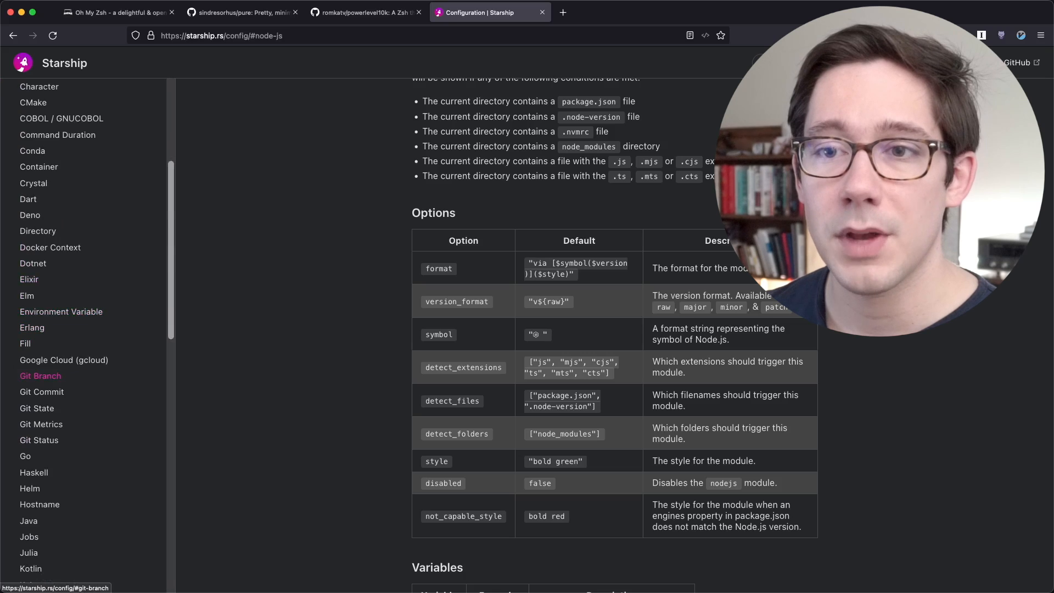
pyautogui.scroll(-3)
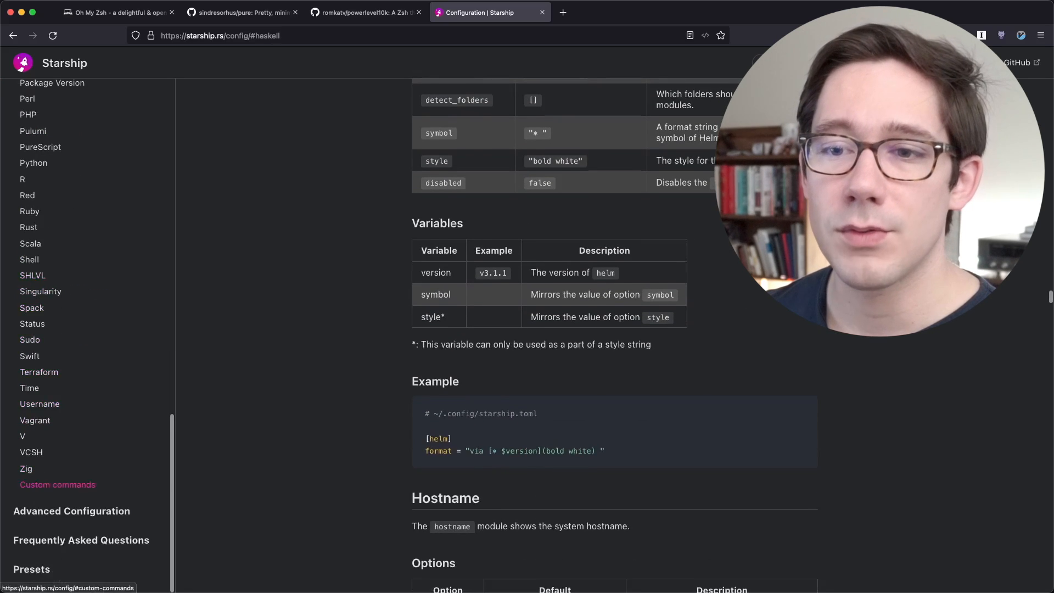
pyautogui.click(30, 569)
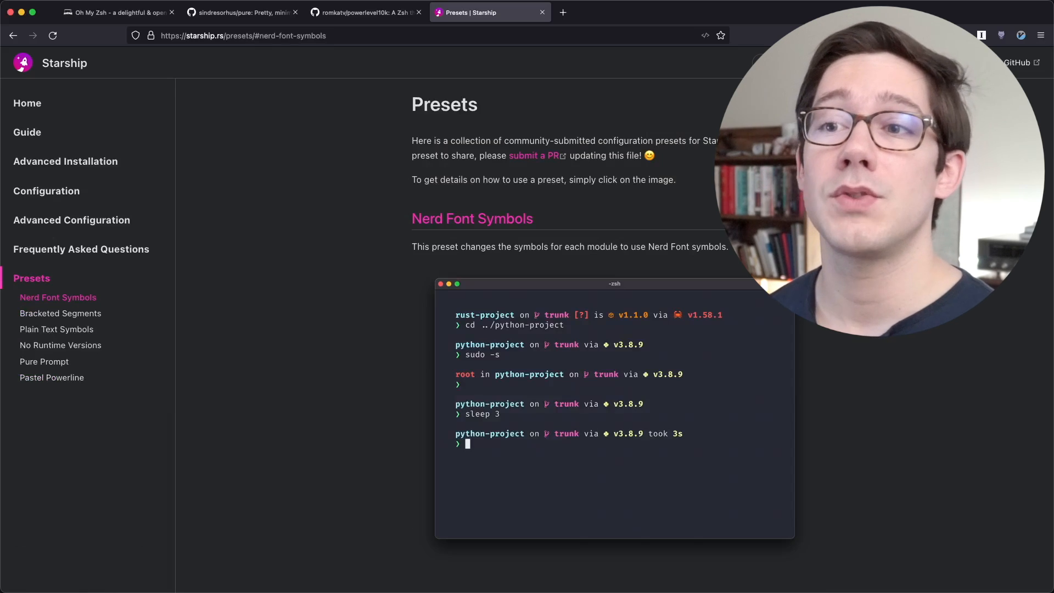
pyautogui.moveTo(472, 219)
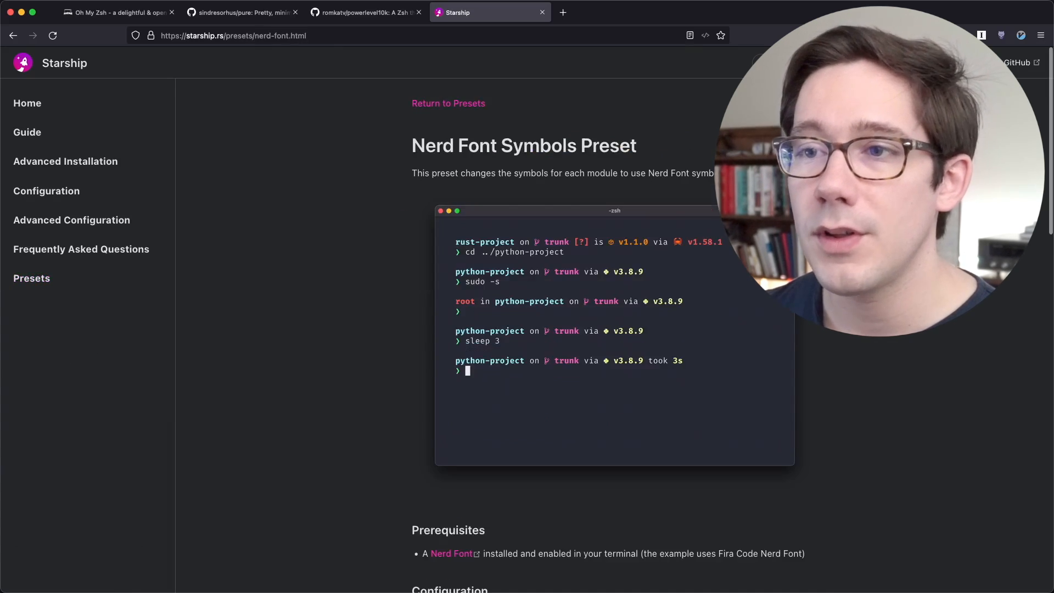
pyautogui.scroll(-3)
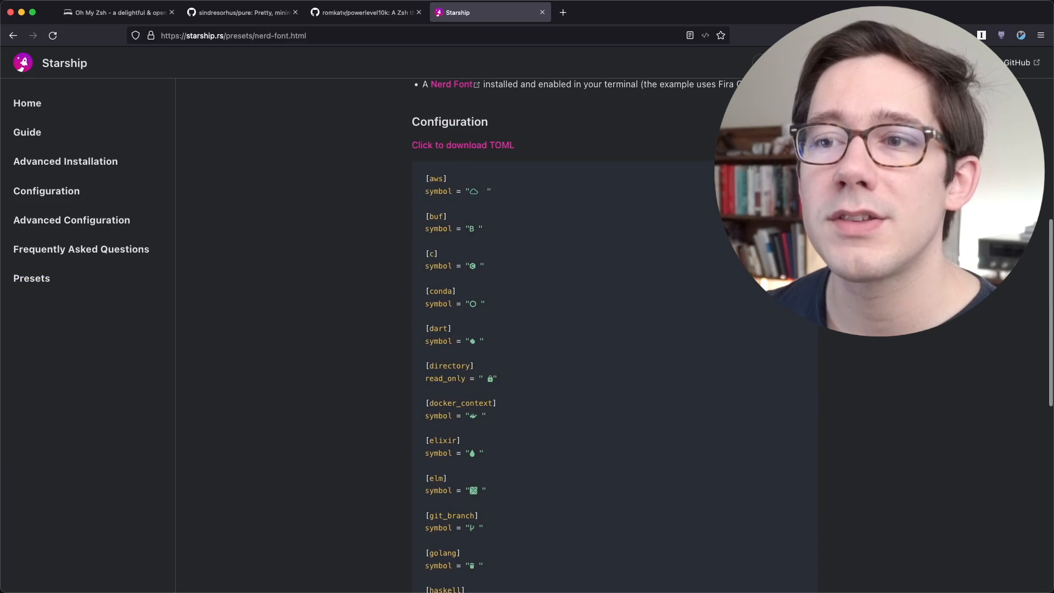
pyautogui.scroll(-3)
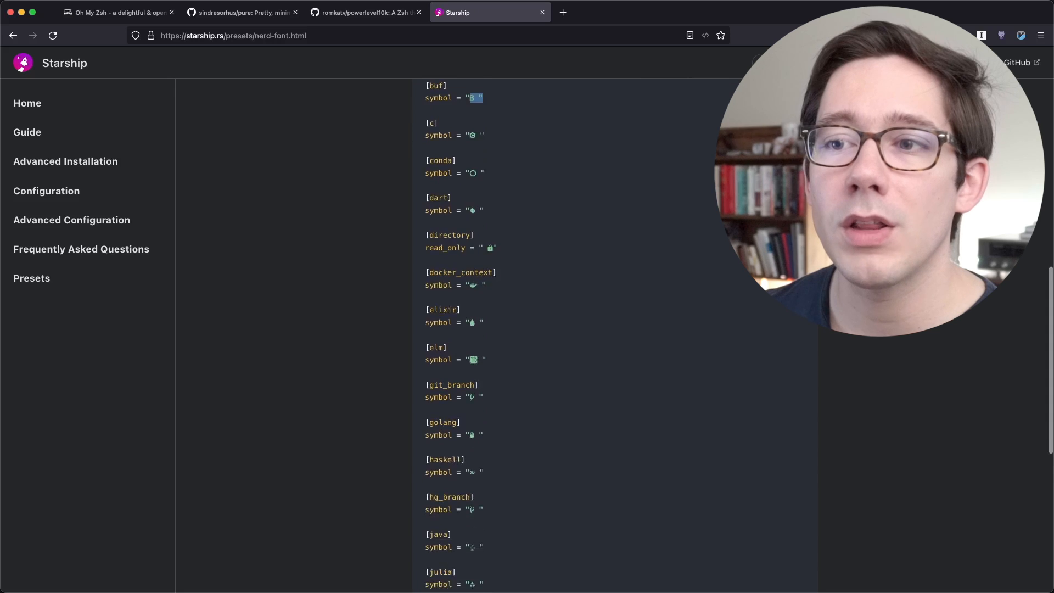
pyautogui.scroll(-3)
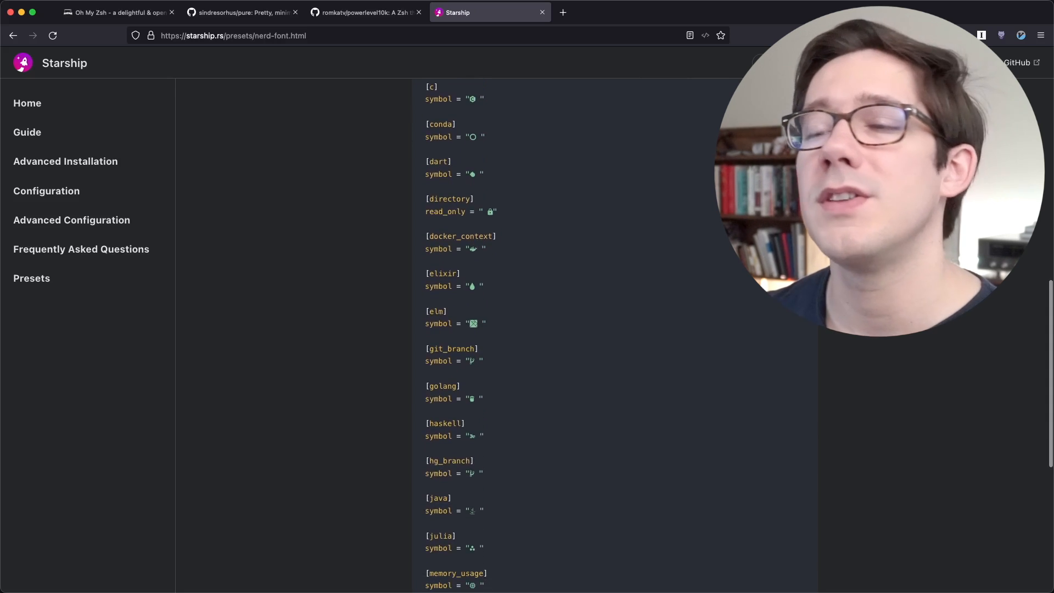
pyautogui.scroll(-3)
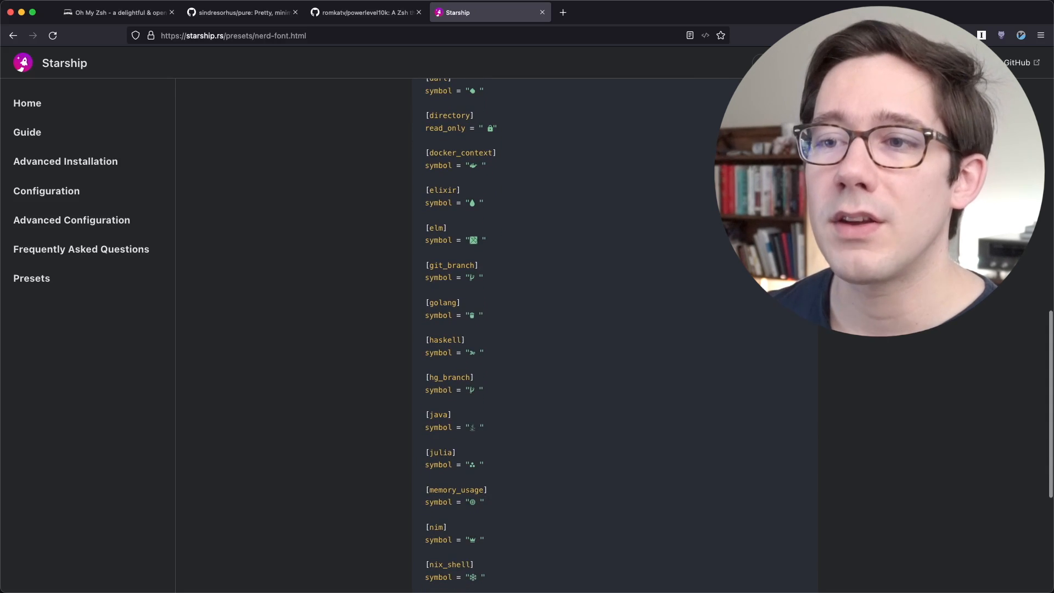
pyautogui.doubleClick(472, 277)
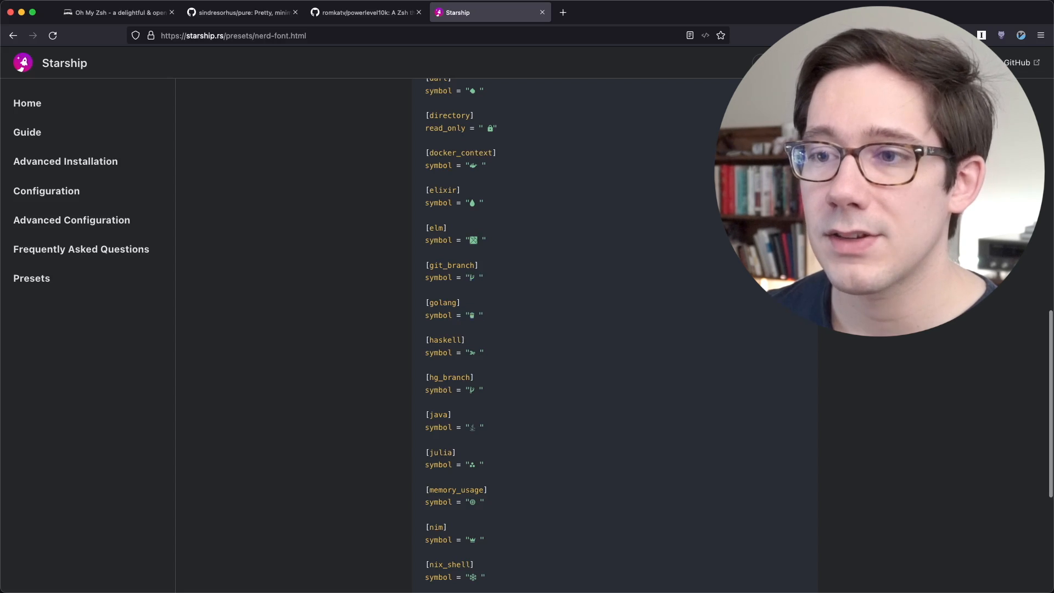
pyautogui.scroll(-3)
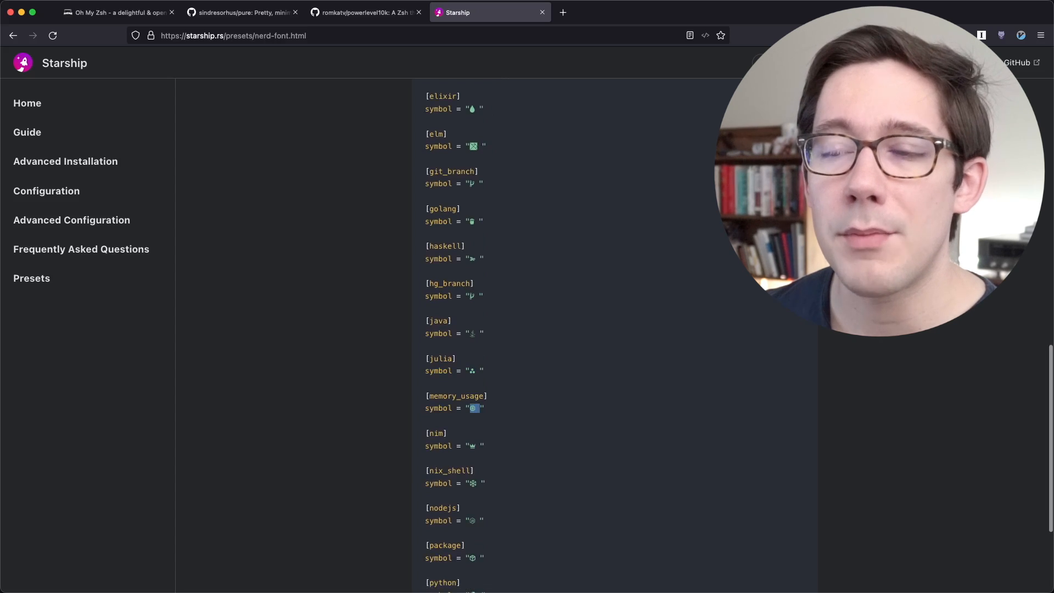
pyautogui.scroll(-3)
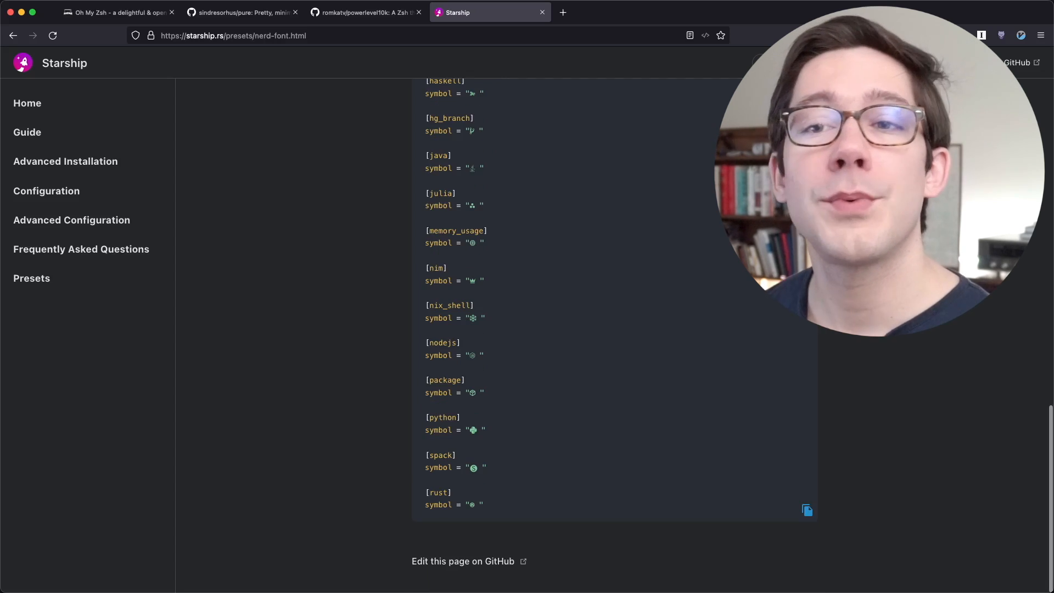
pyautogui.scroll(3)
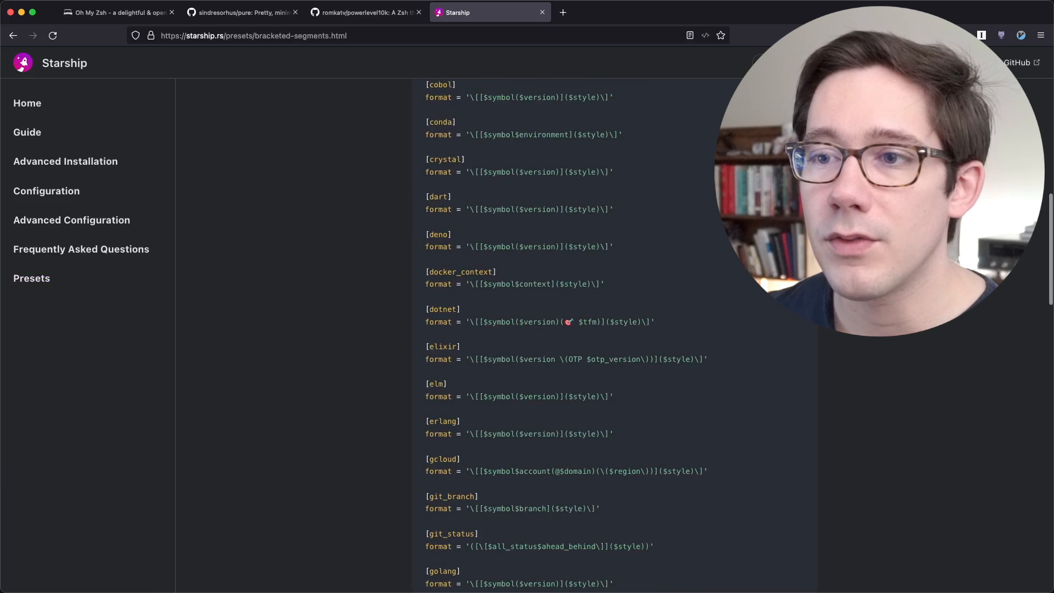
# Return to the presets list and open the Plain Text Symbols preset's module labels
pyautogui.scroll(-3)
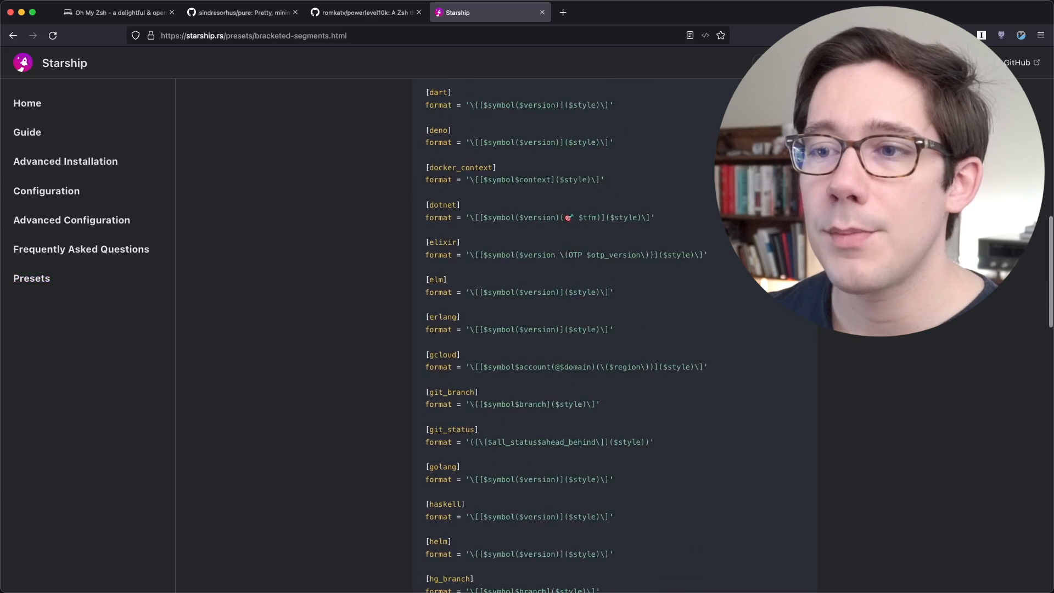
pyautogui.click(31, 278)
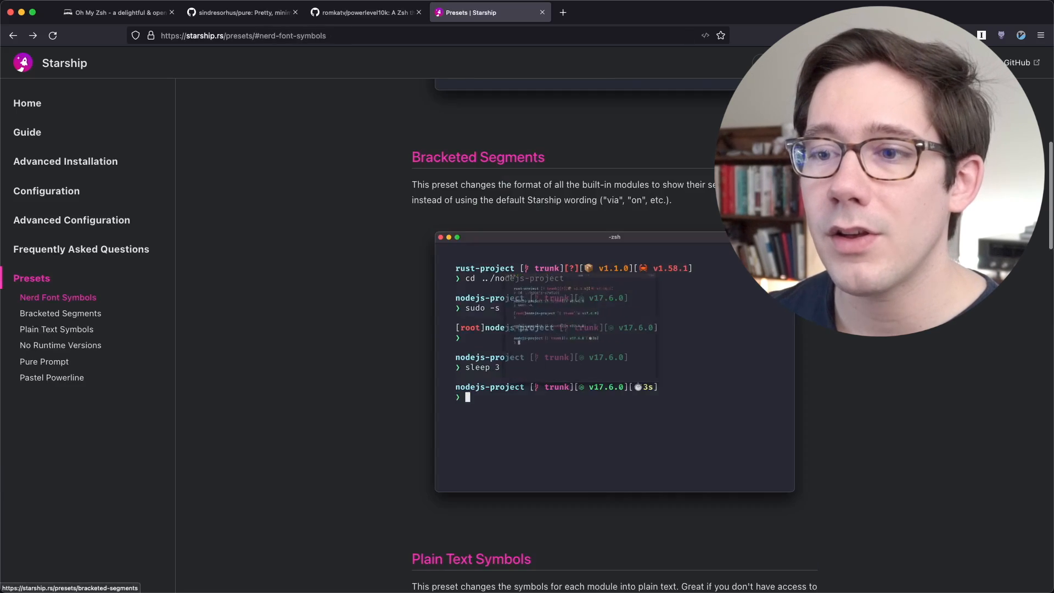
pyautogui.click(60, 312)
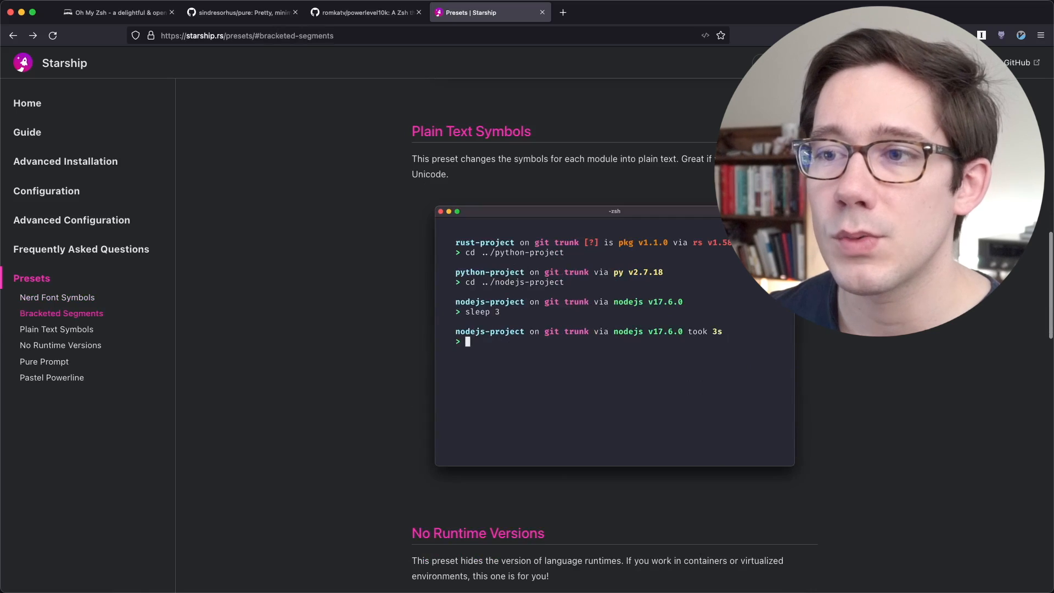
pyautogui.click(56, 329)
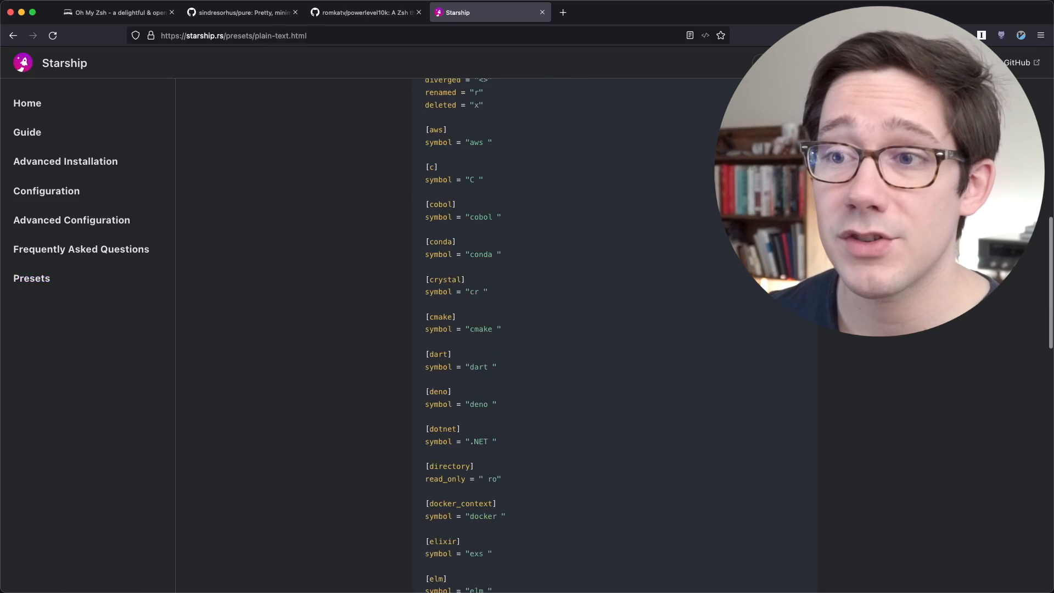
pyautogui.scroll(-3)
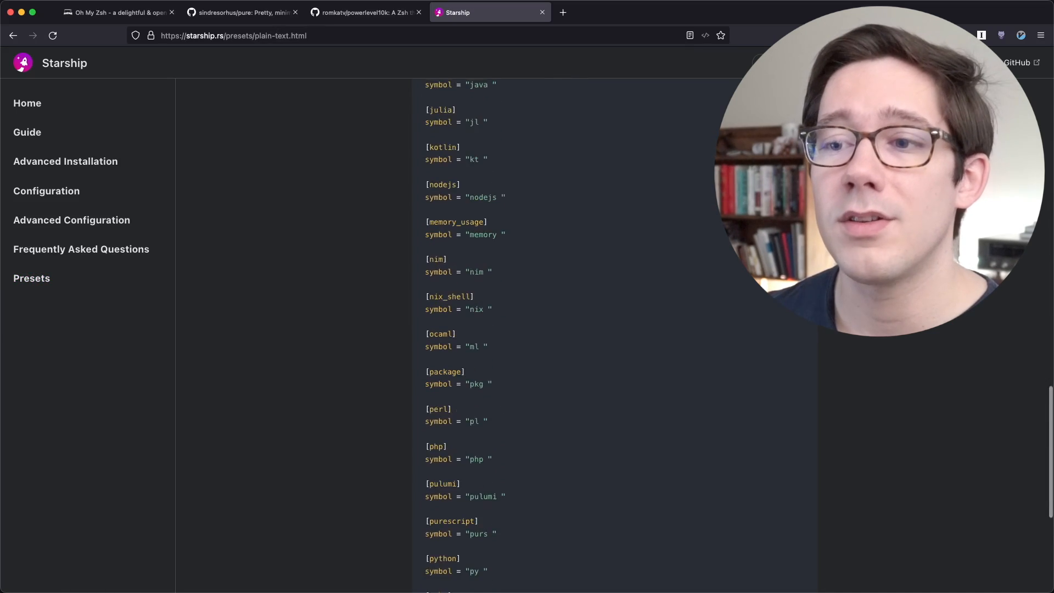